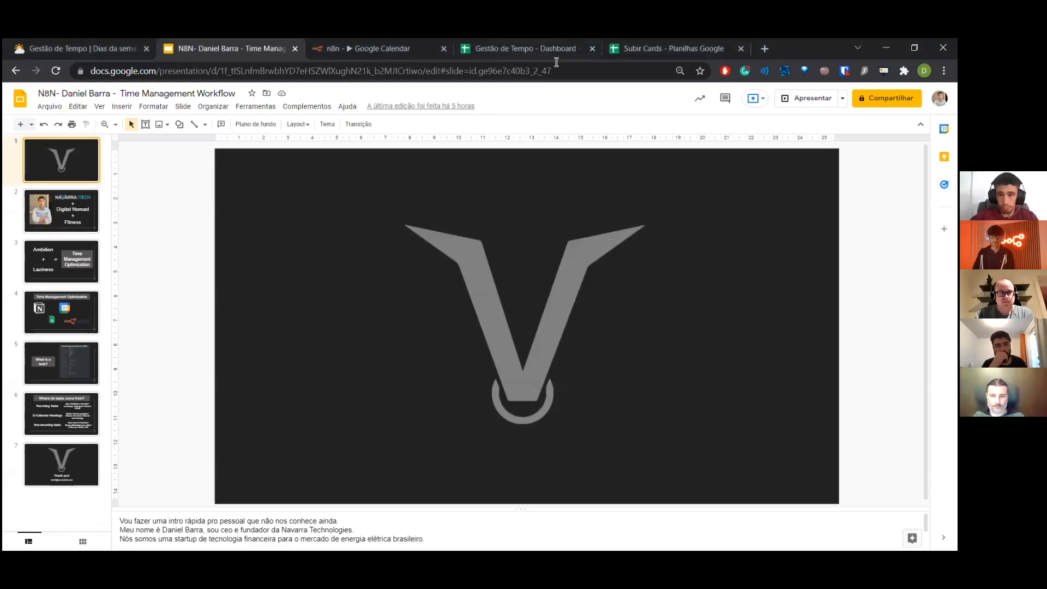
mouse_move(796, 98)
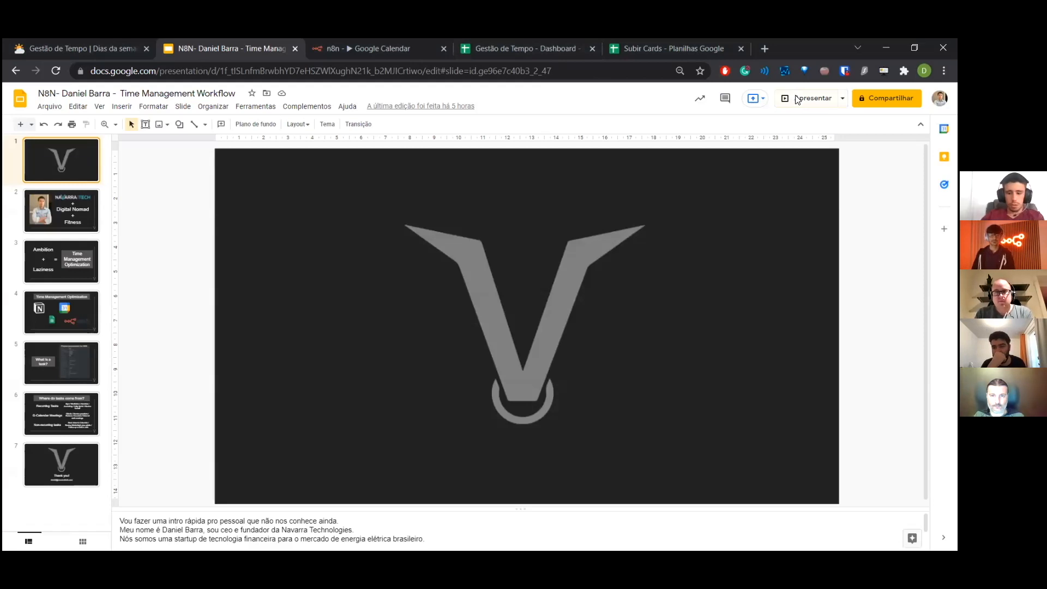
Start presenting the Time Management Workflow deck from its title slide
click(812, 98)
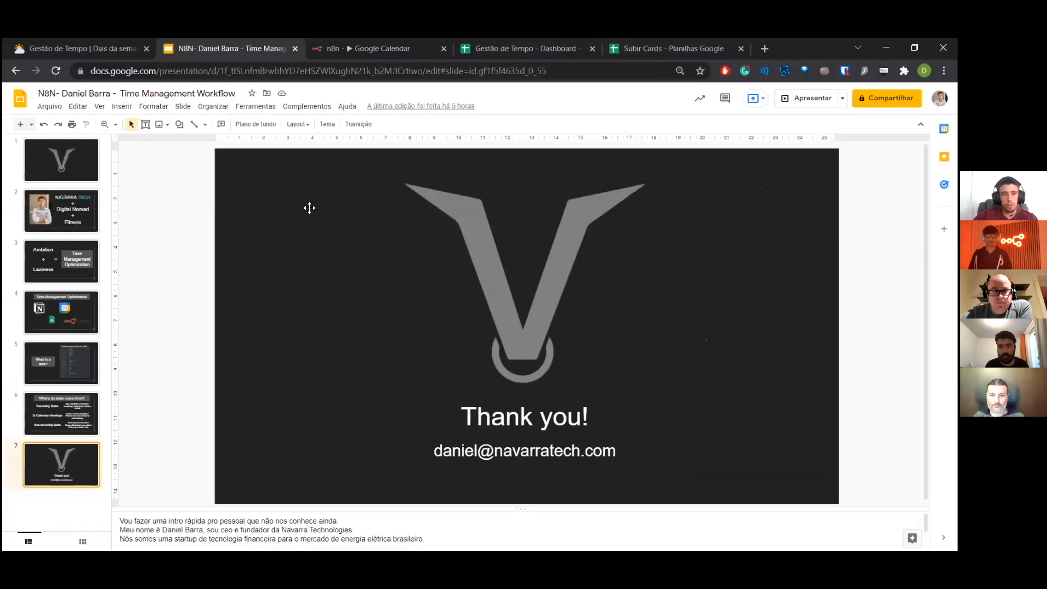
Review the Gestão de Tempo board and mark the Treino card Finalizado, then return to Slides
click(80, 48)
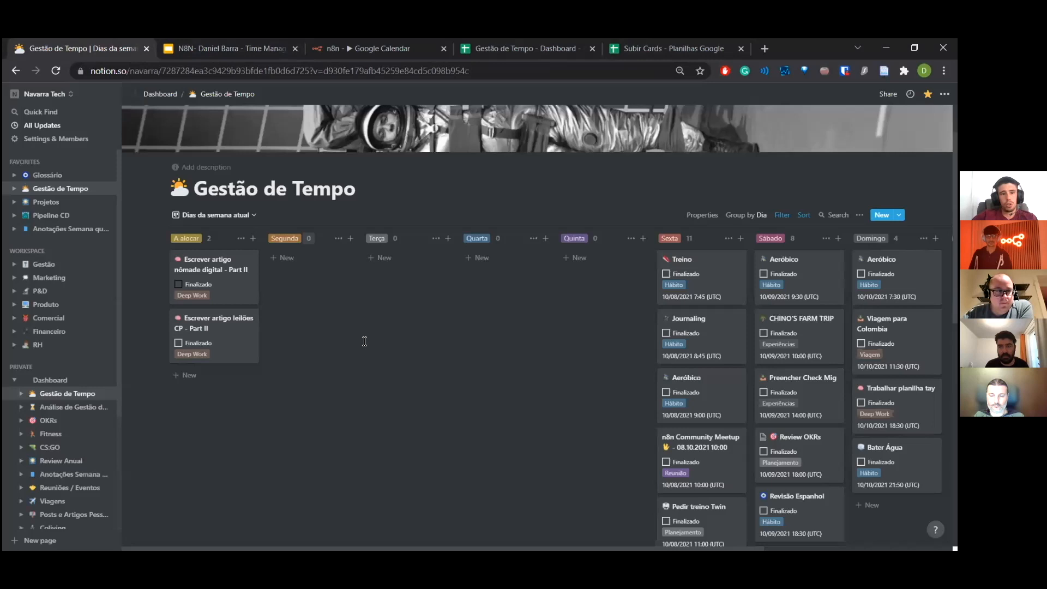
scroll(down, 3)
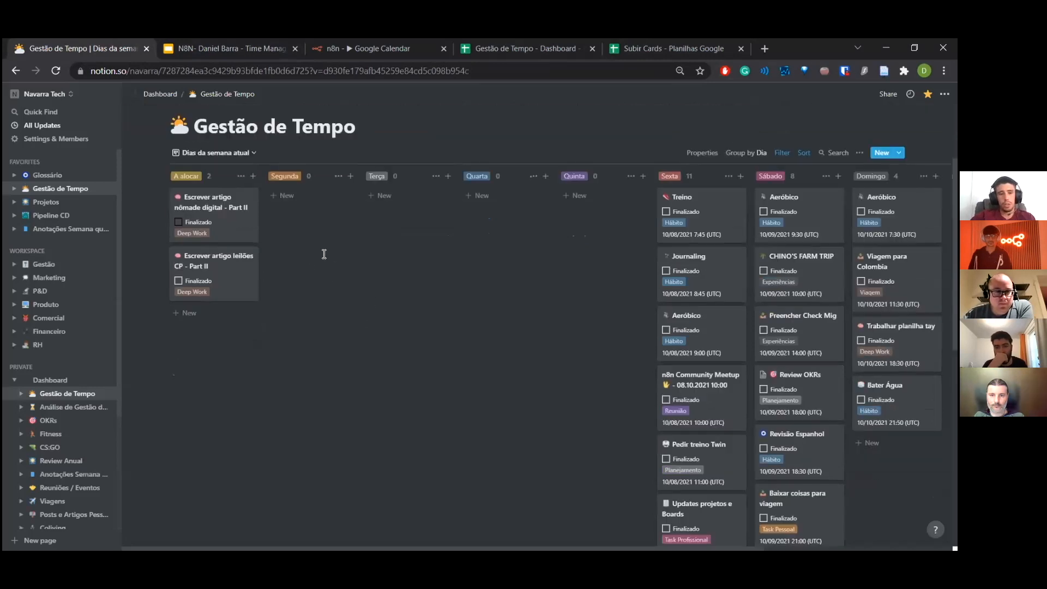
click(14, 94)
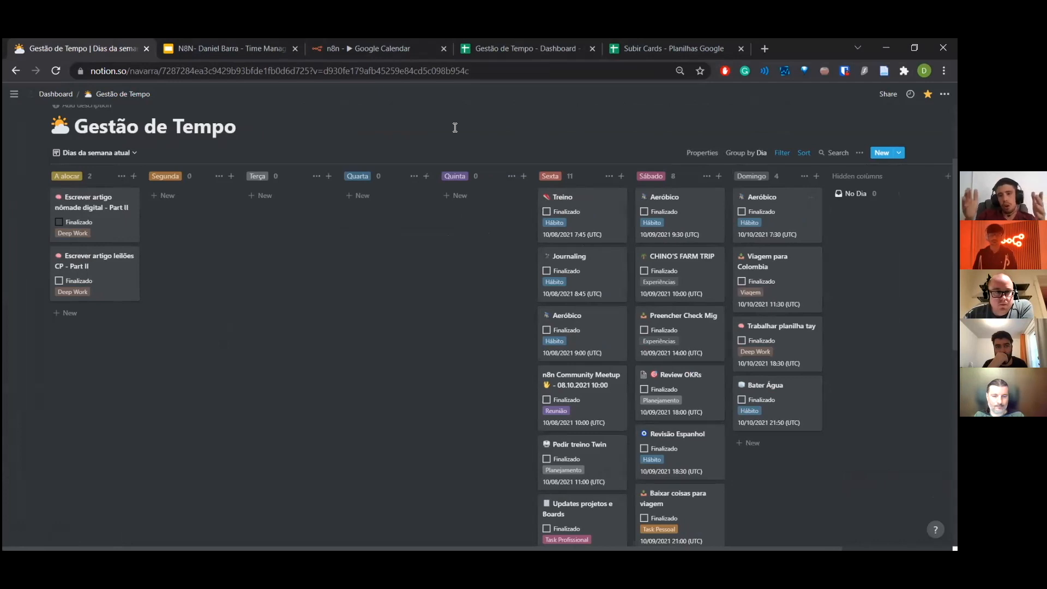
mouse_move(453, 123)
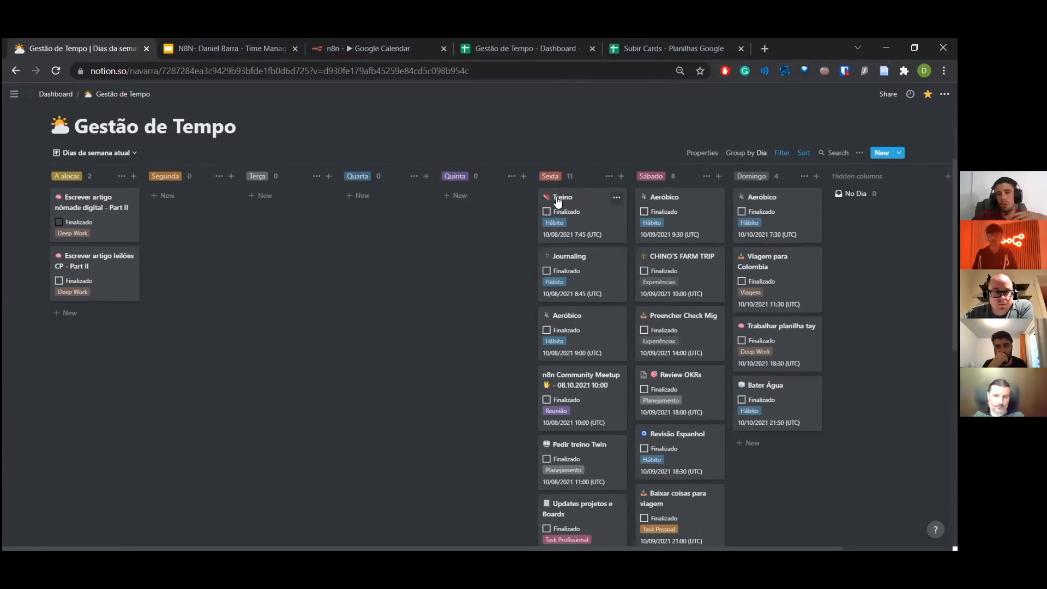
mouse_move(561, 196)
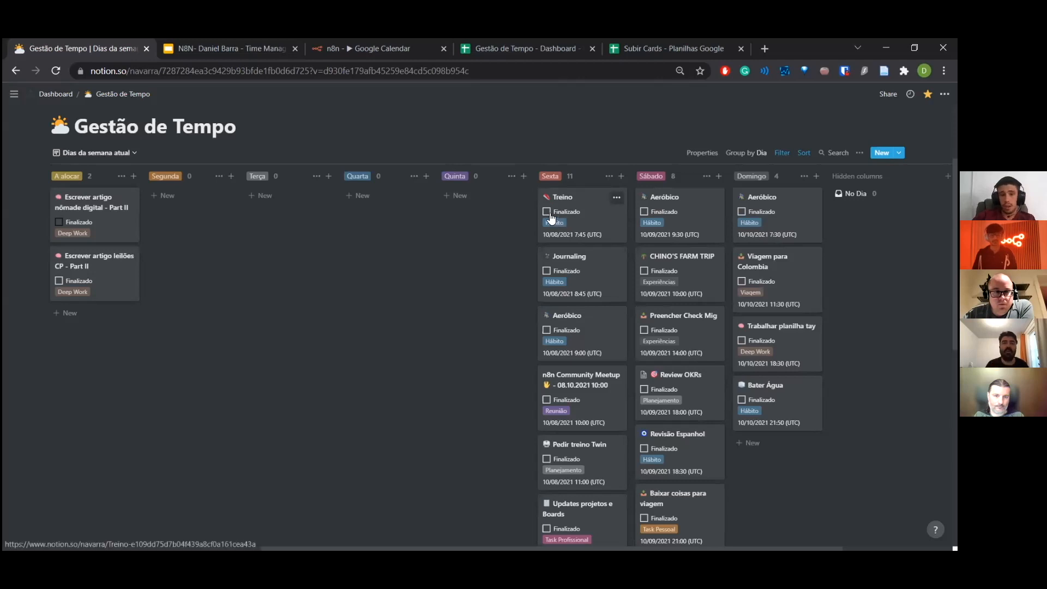
click(547, 212)
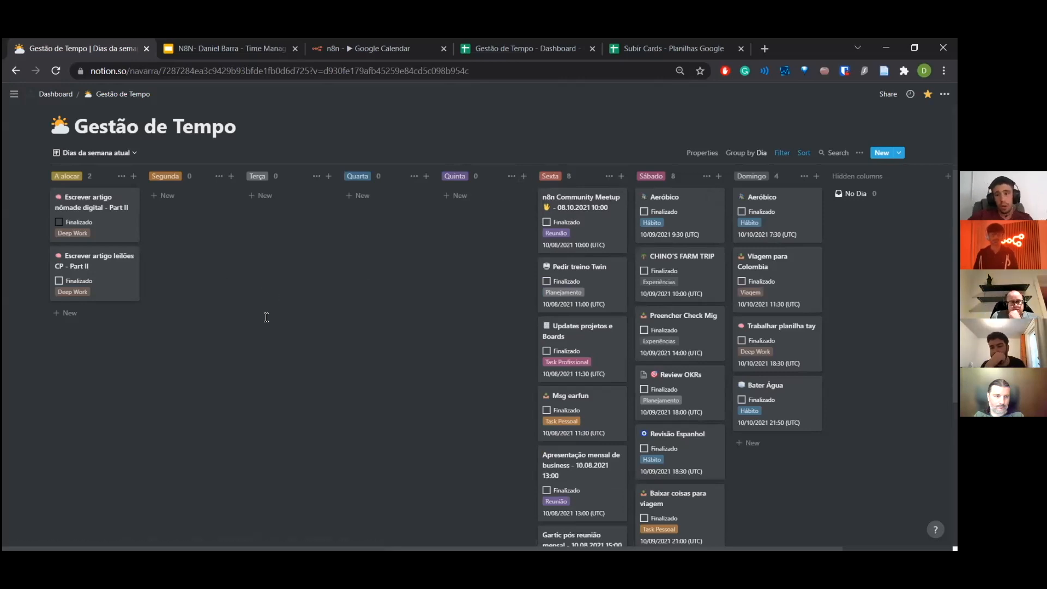
click(230, 48)
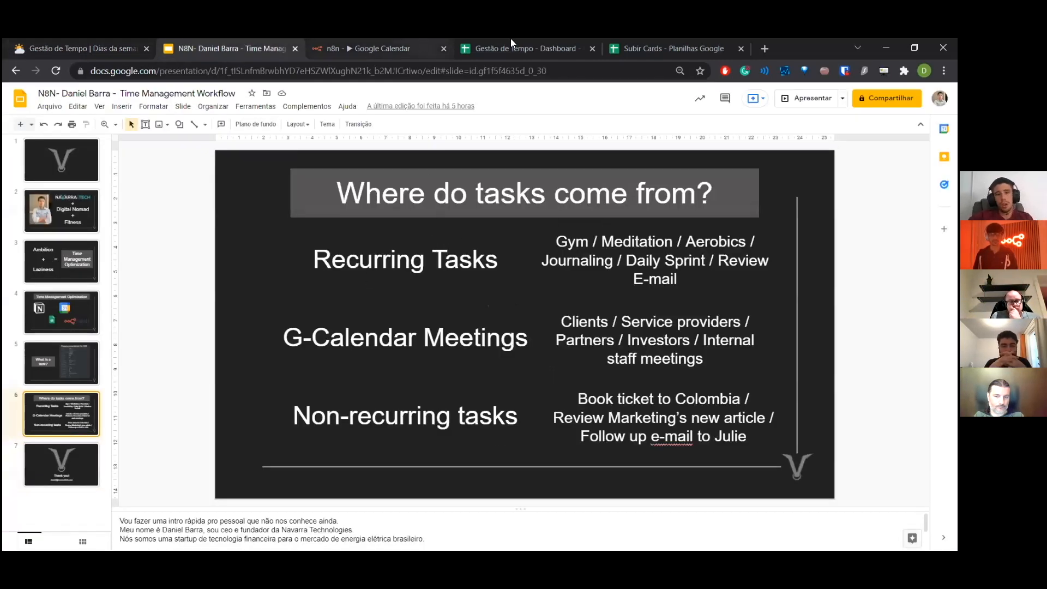
mouse_move(526, 48)
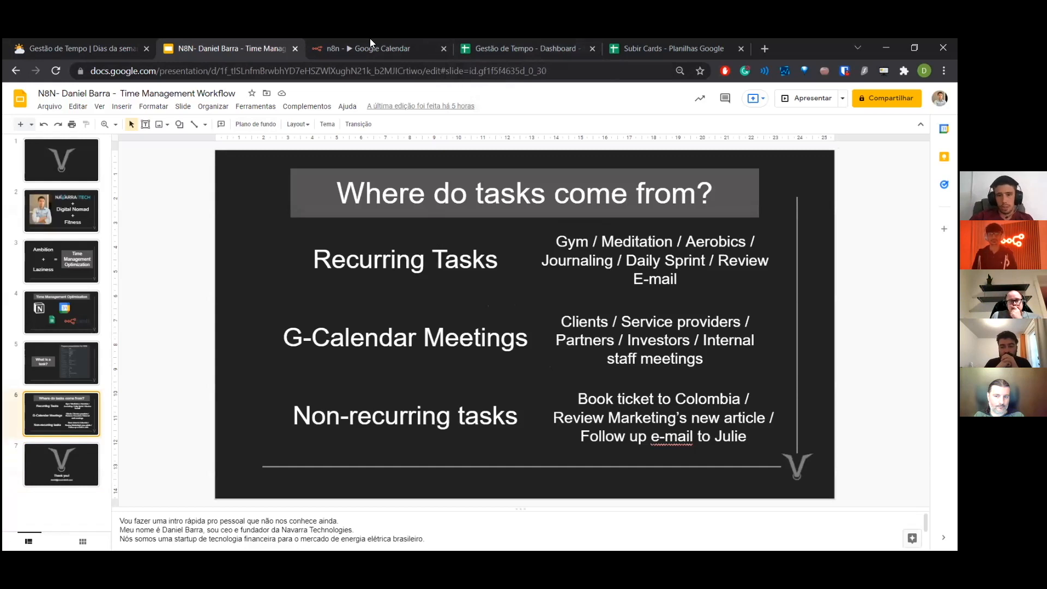
Switch to the Gestão de Tempo Dashboard spreadsheet
click(371, 48)
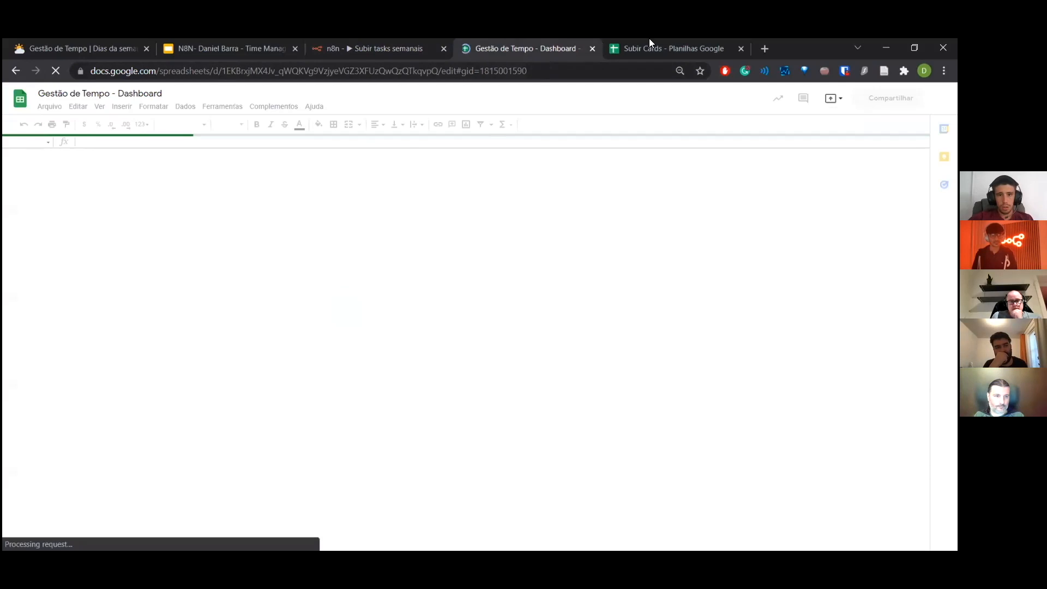
Review the Subir Cards task list to its last row, then go to the n8n upload workflow
click(671, 48)
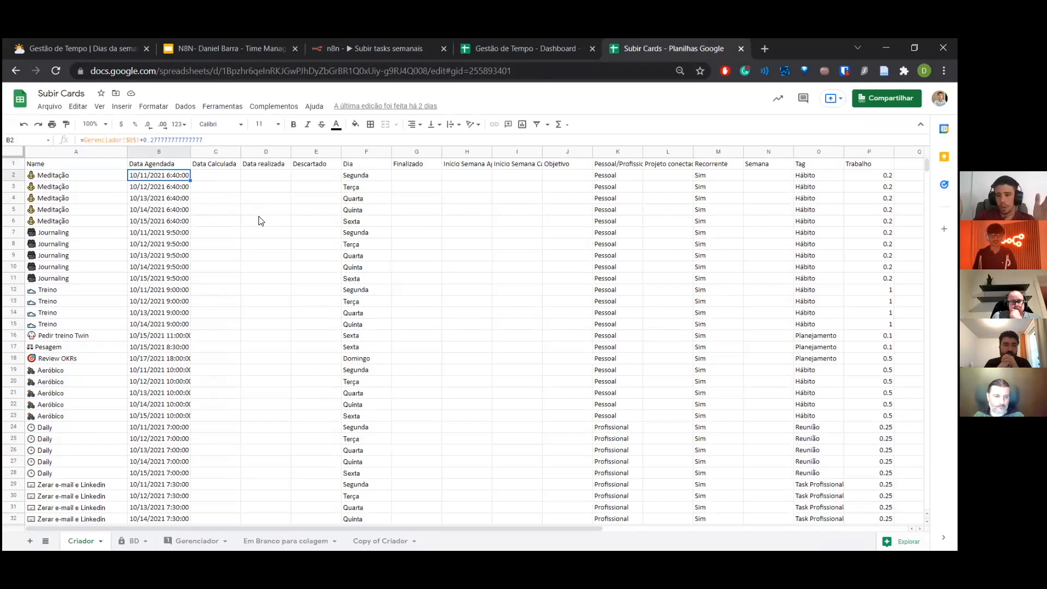
mouse_move(130, 157)
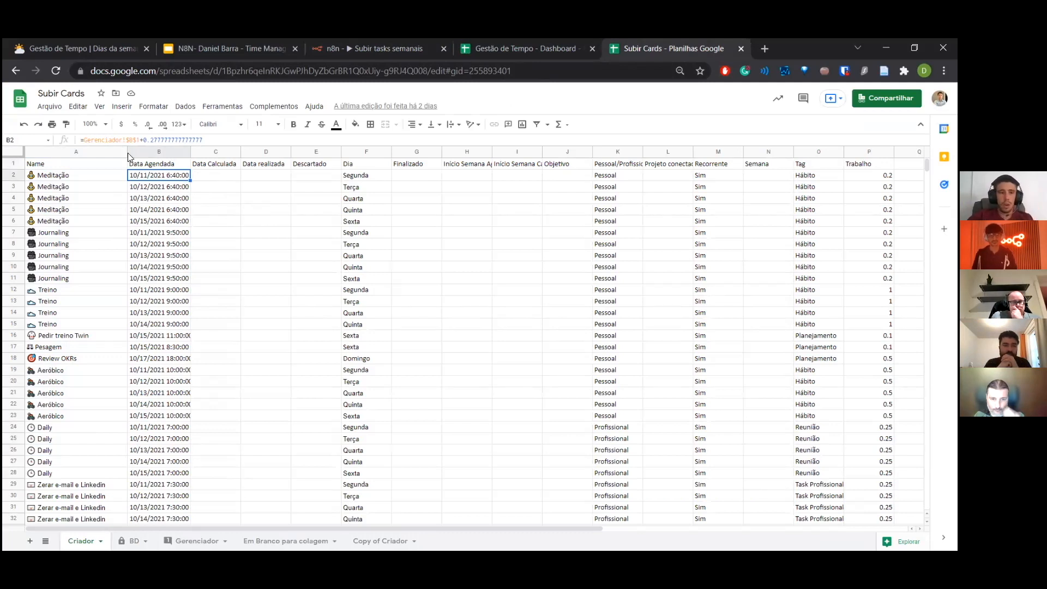
scroll(down, 3)
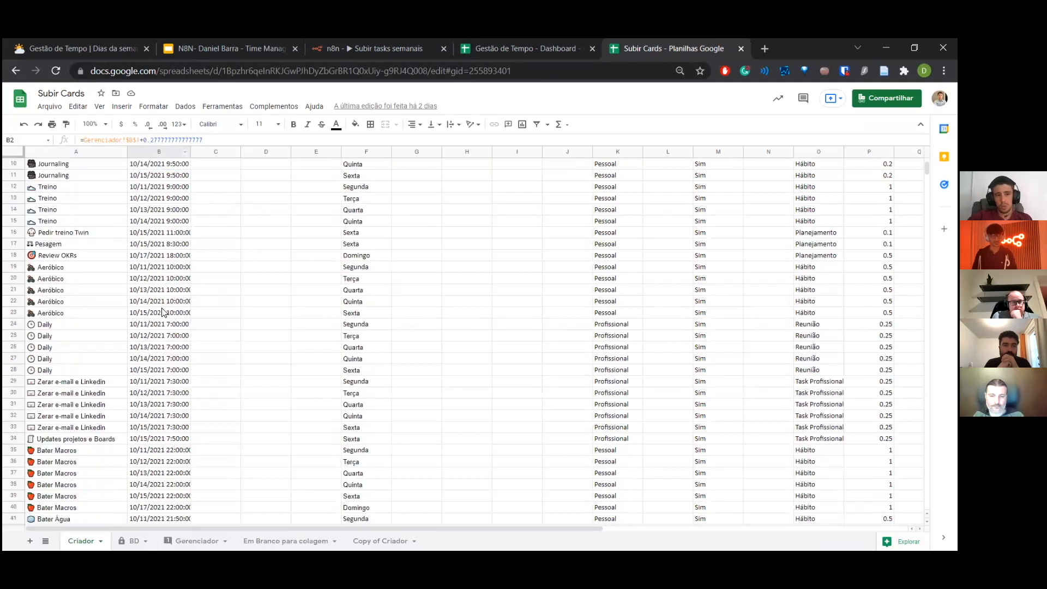
scroll(down, 3)
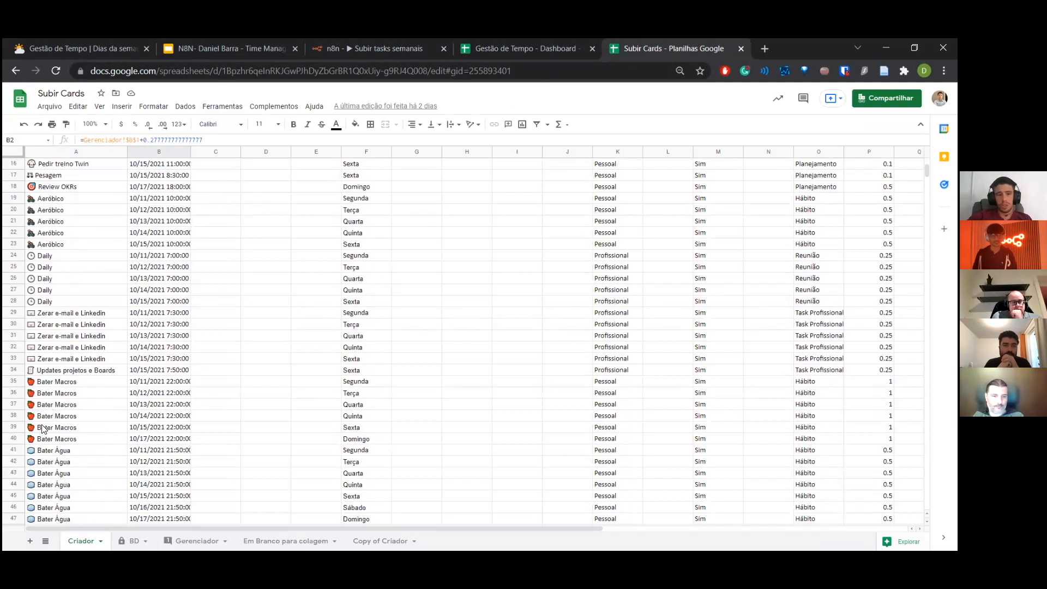
scroll(down, 3)
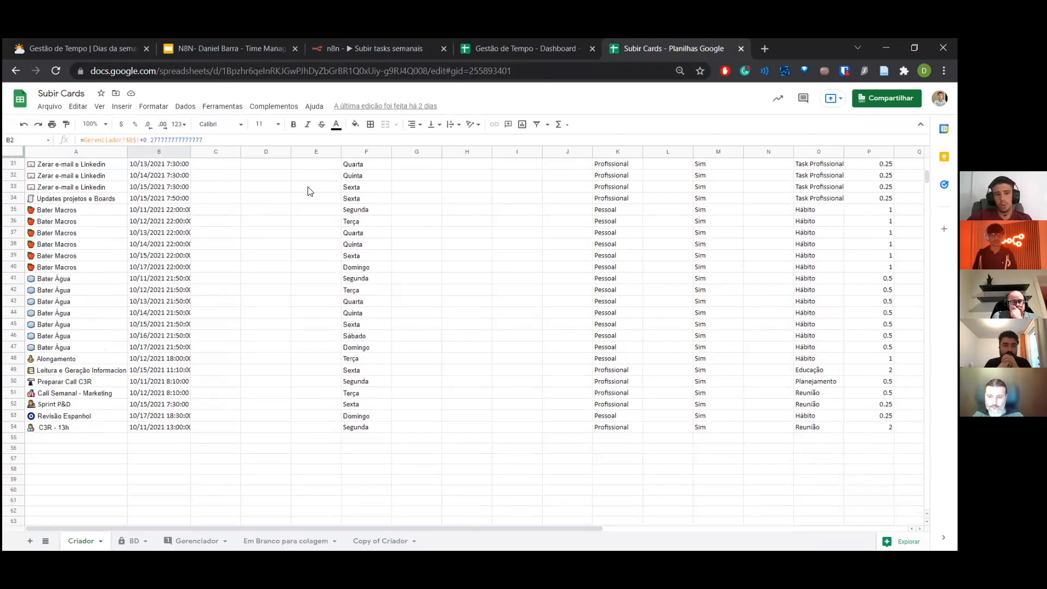
click(371, 48)
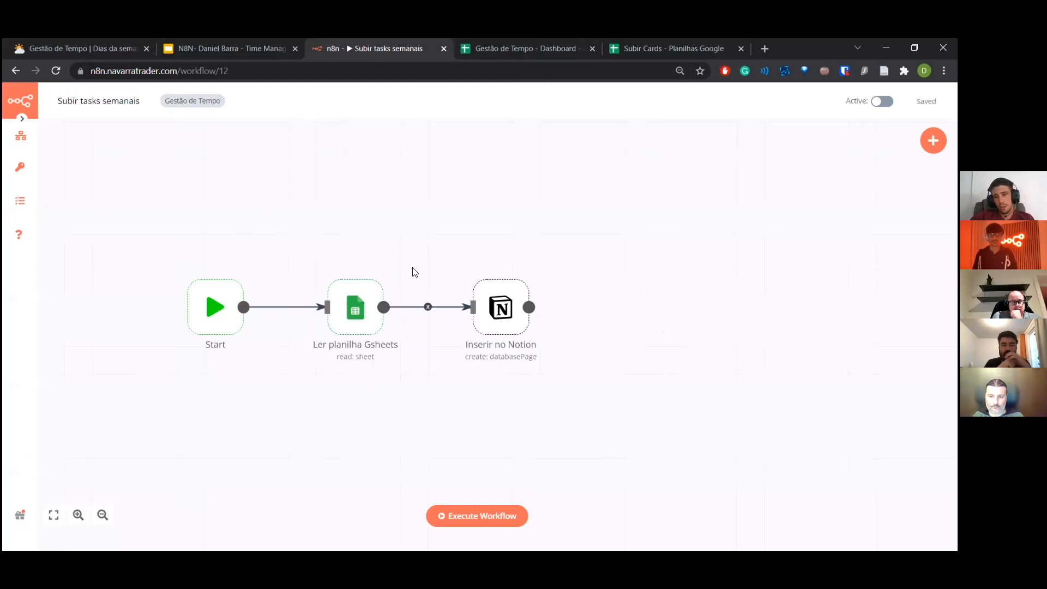
mouse_move(414, 292)
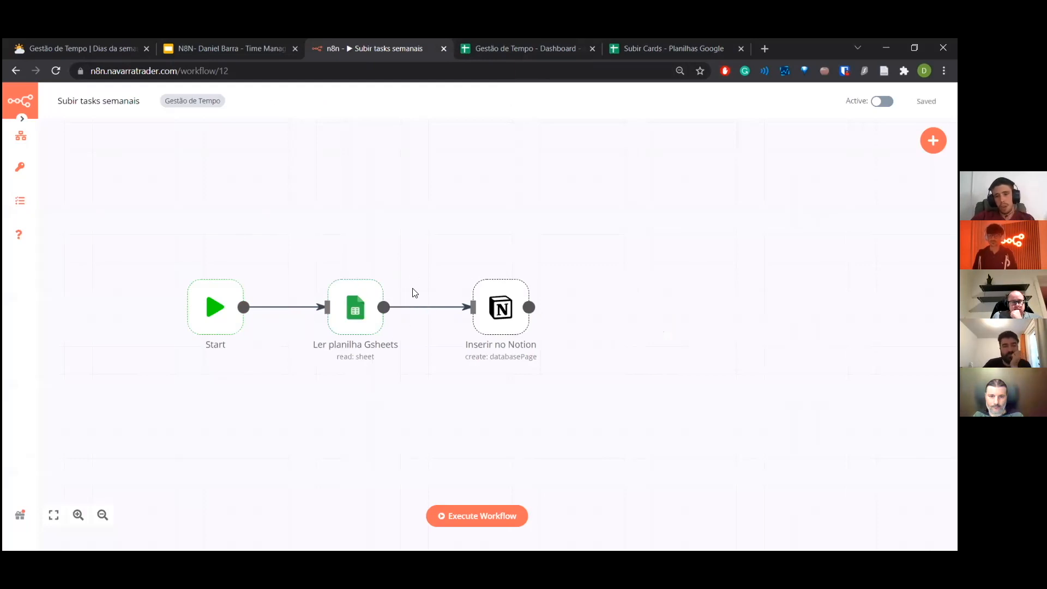
mouse_move(441, 292)
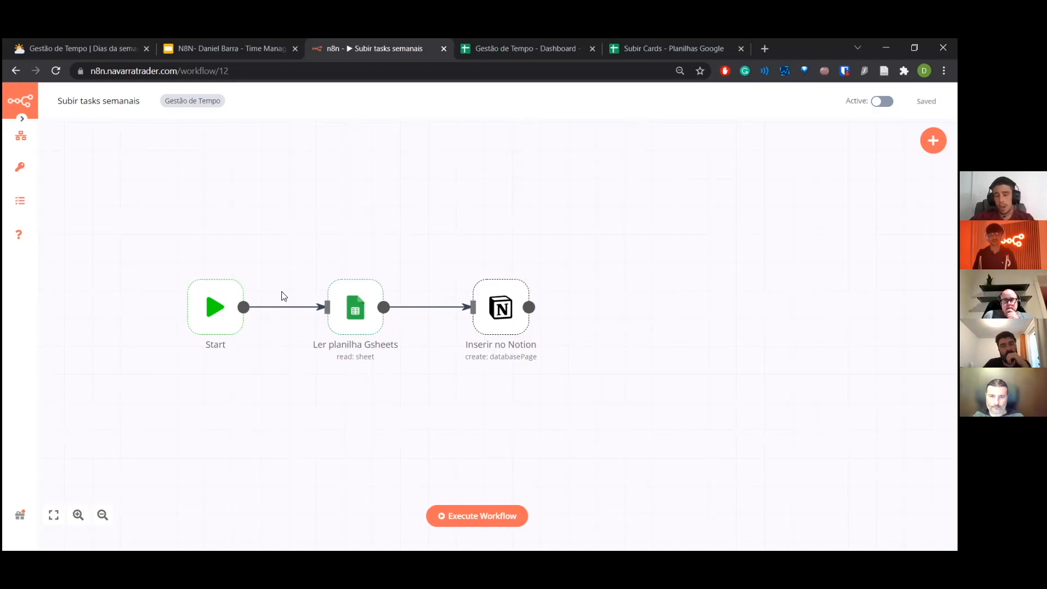
mouse_move(281, 262)
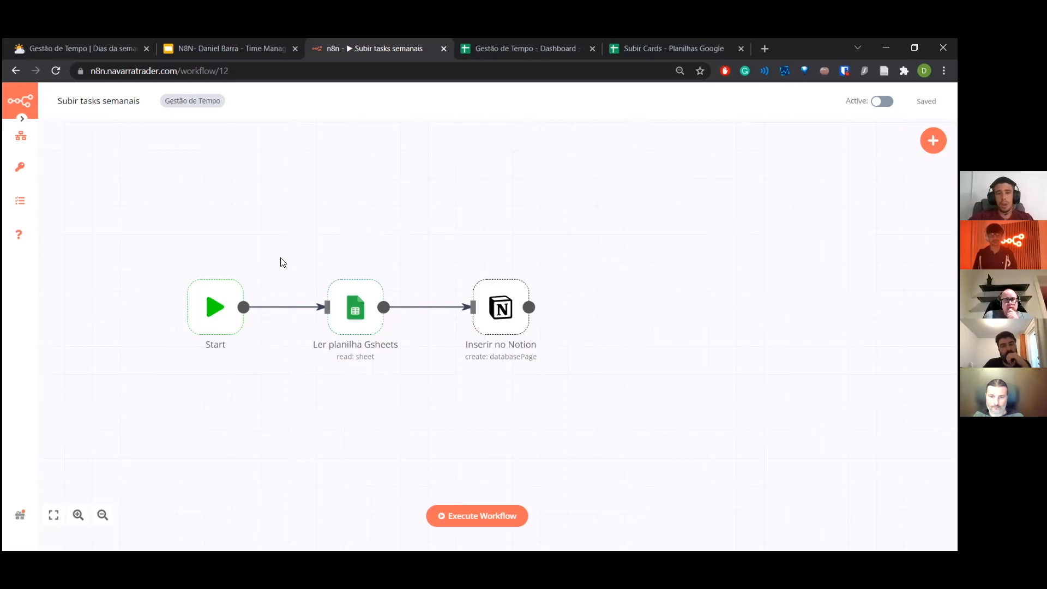
Bring up the list of saved n8n workflows to open another
click(20, 135)
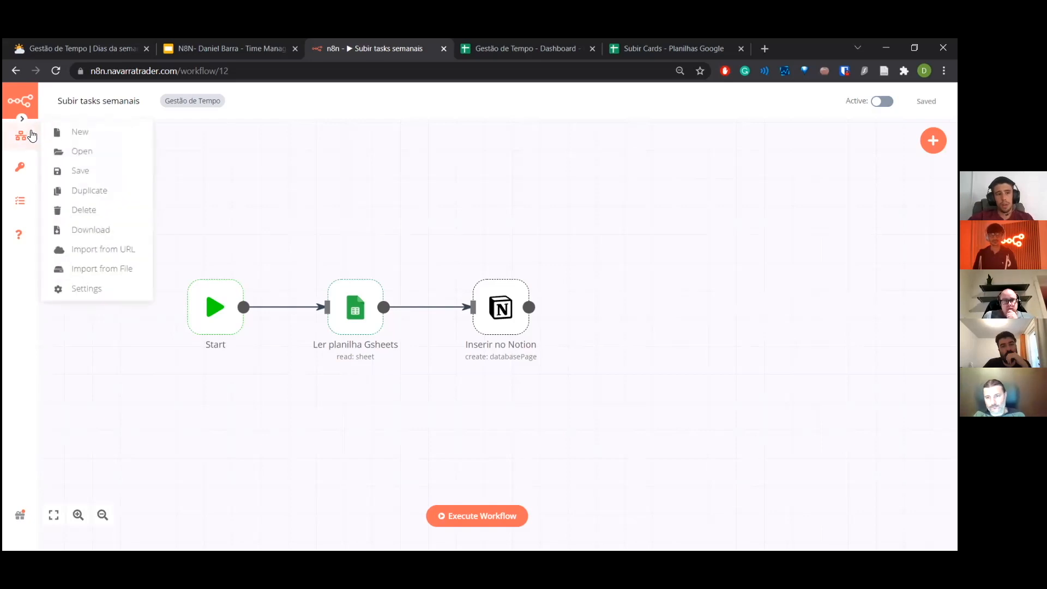
mouse_move(100, 150)
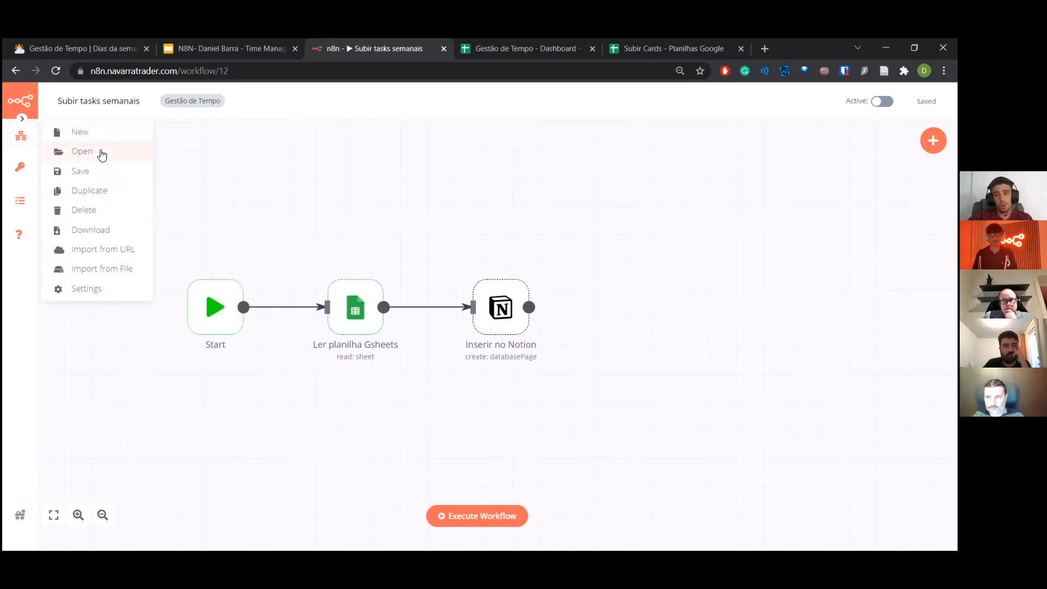
click(82, 150)
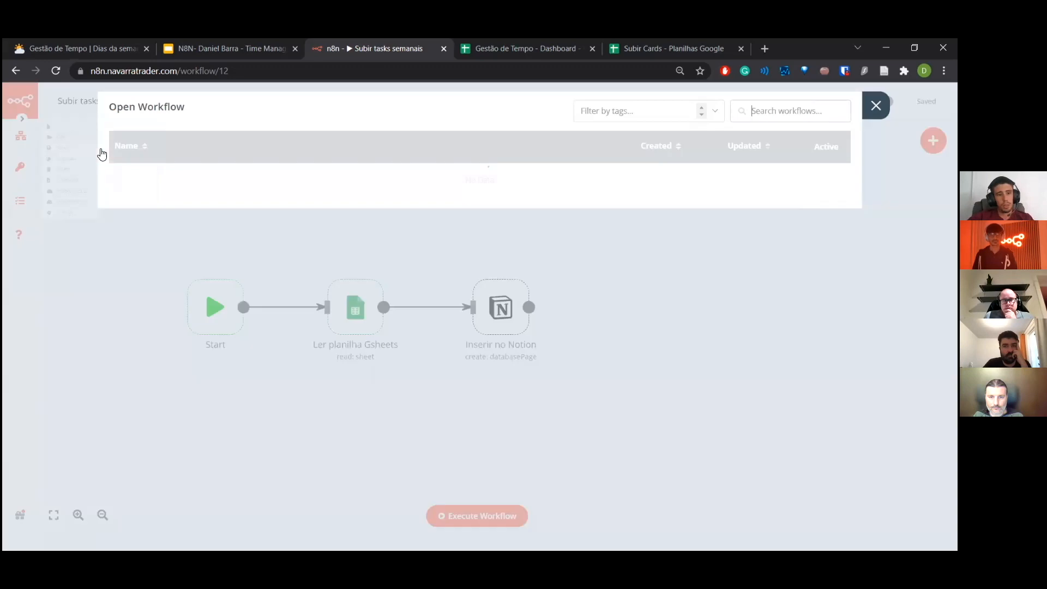
Open the Google Calendar workflow in n8n, then a new browser tab for Google Calendar
click(875, 106)
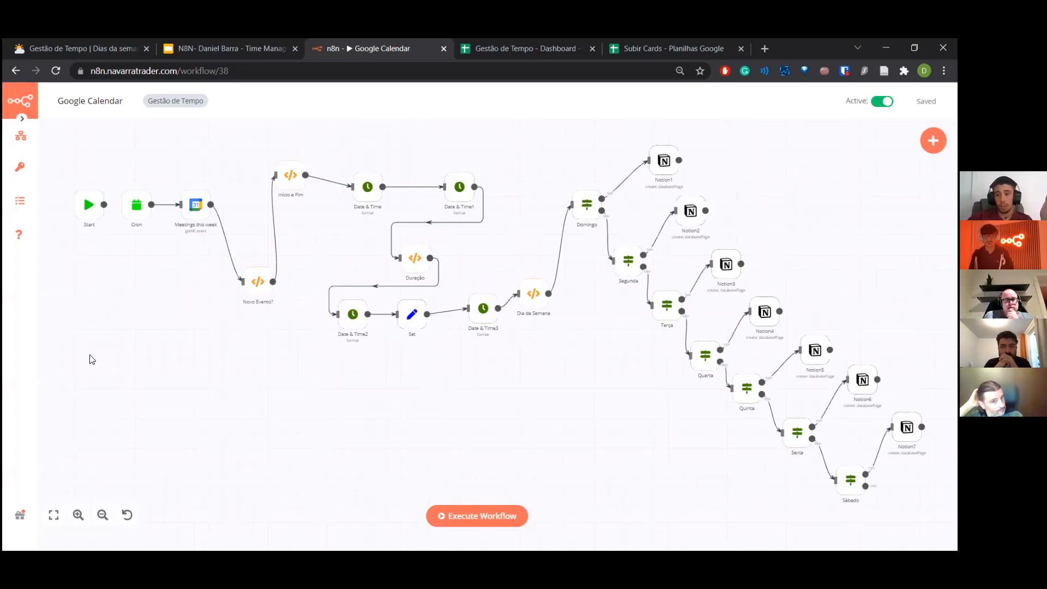
mouse_move(76, 380)
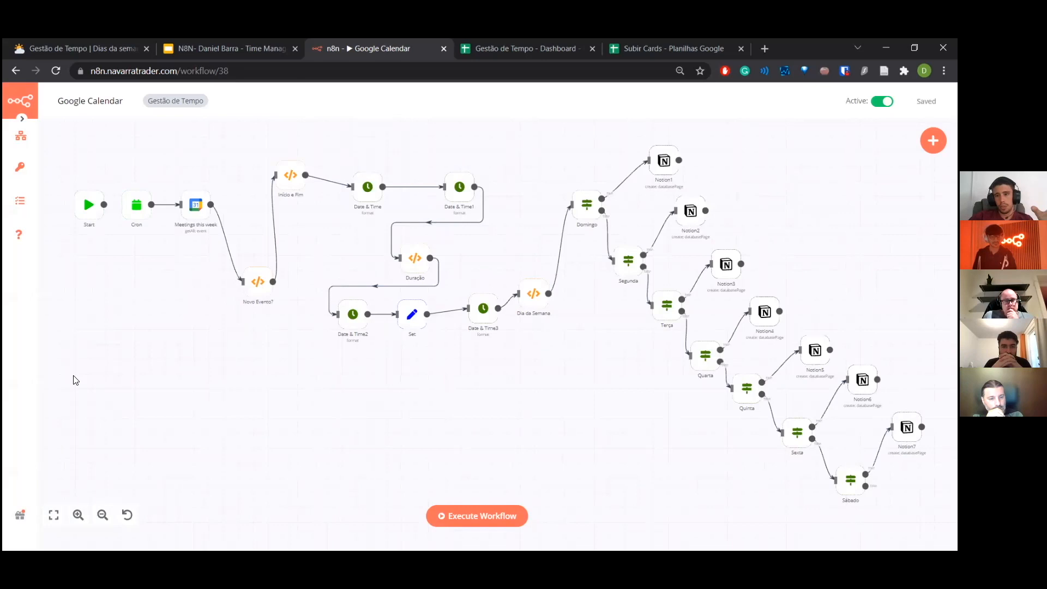
mouse_move(157, 159)
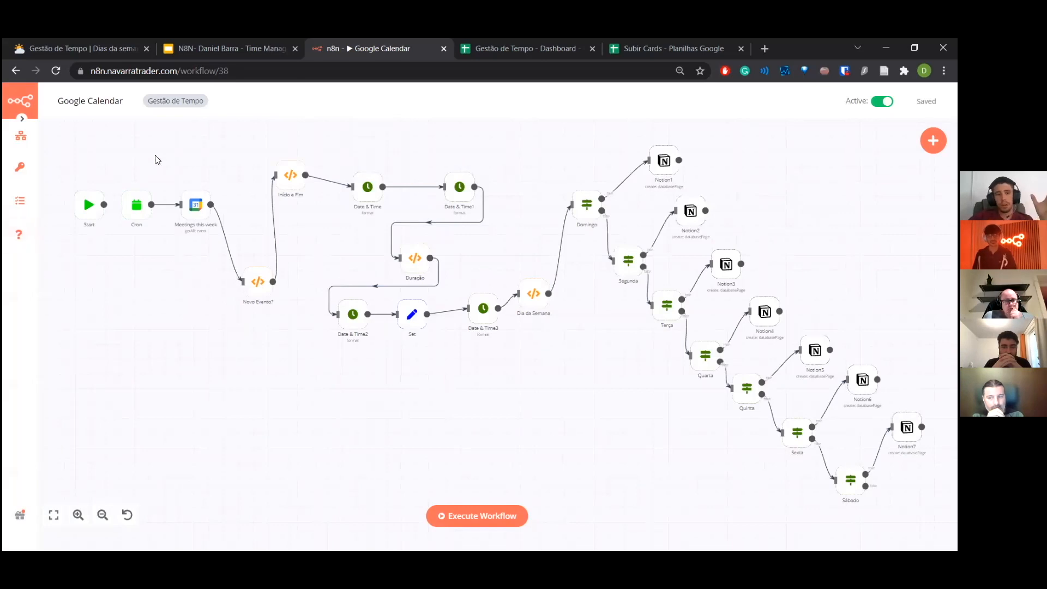
mouse_move(215, 170)
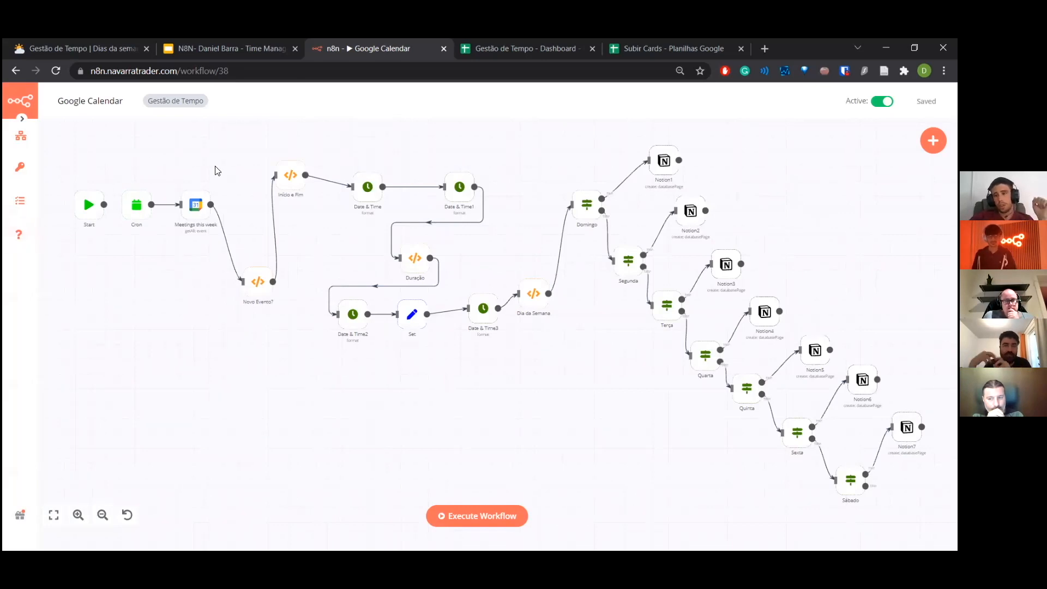
mouse_move(160, 187)
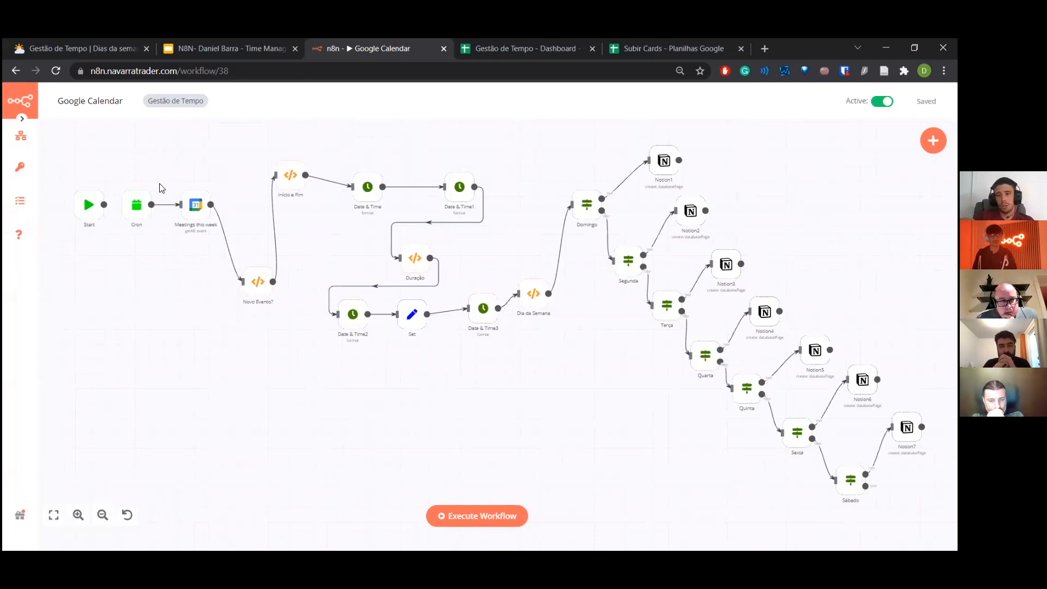
mouse_move(154, 171)
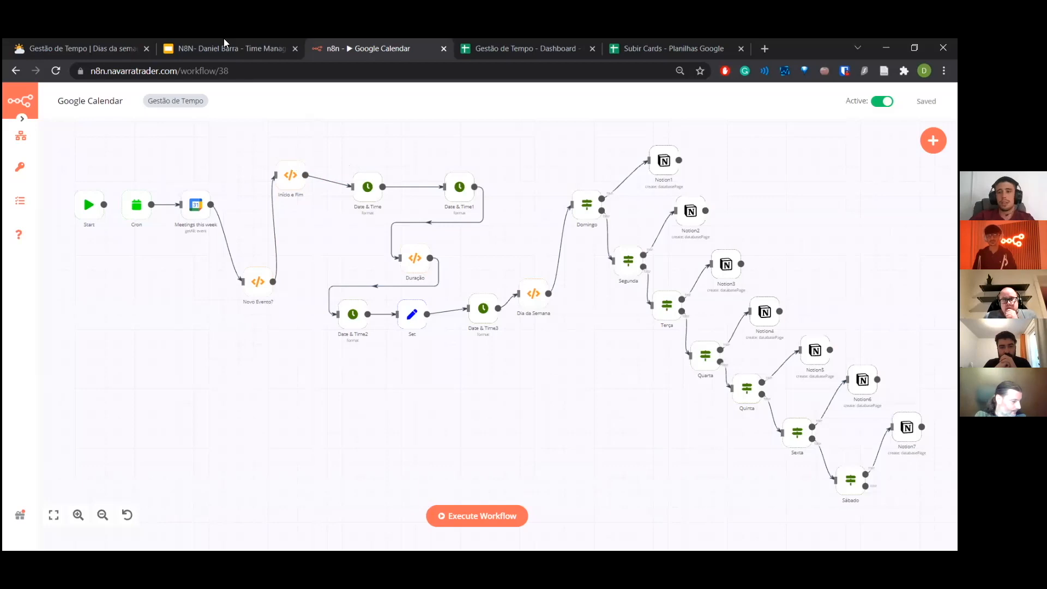
mouse_move(330, 186)
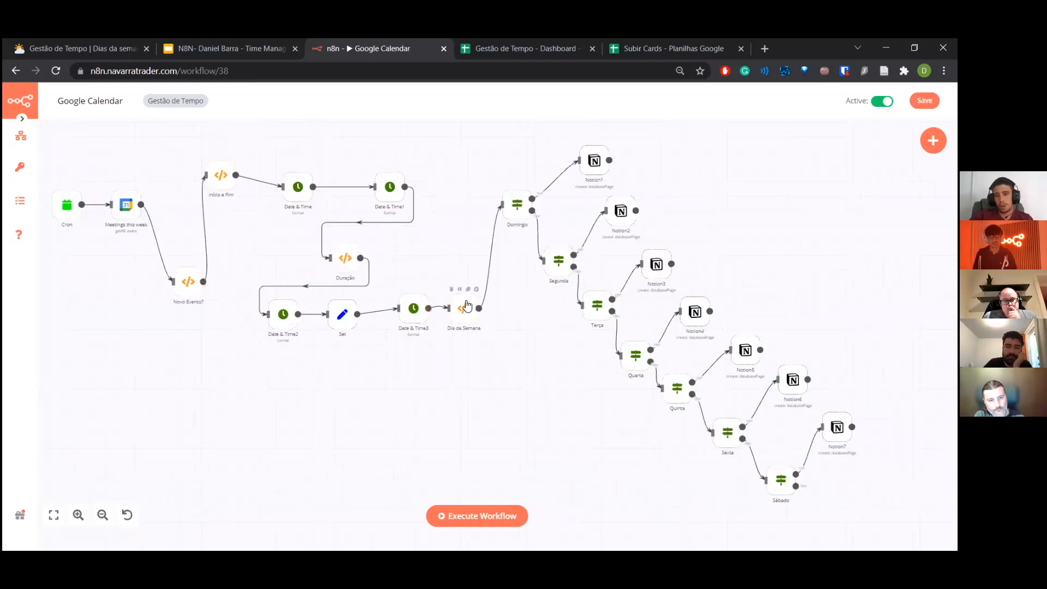
mouse_move(325, 422)
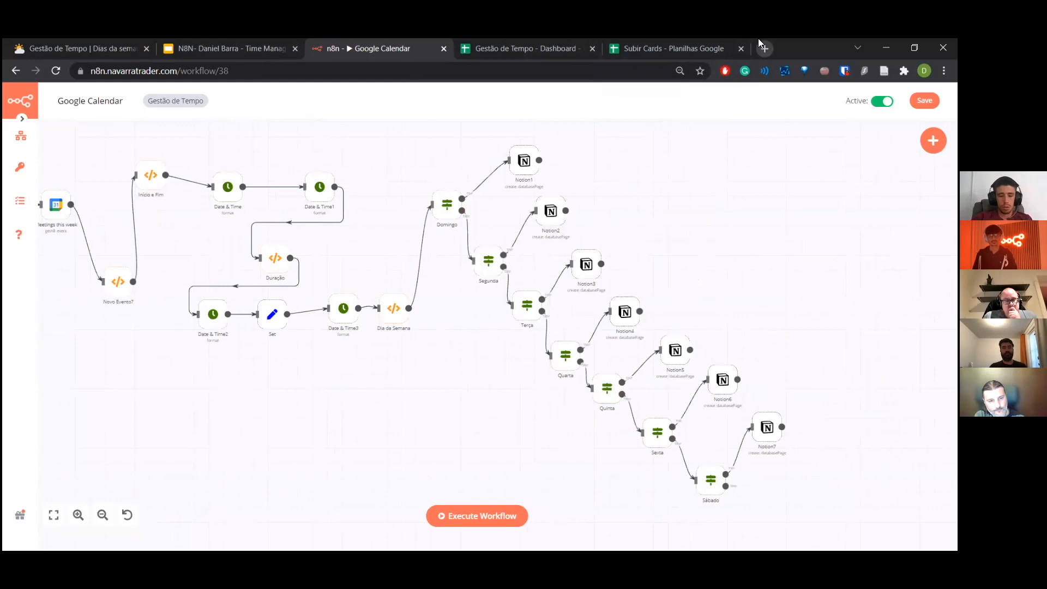
click(804, 48)
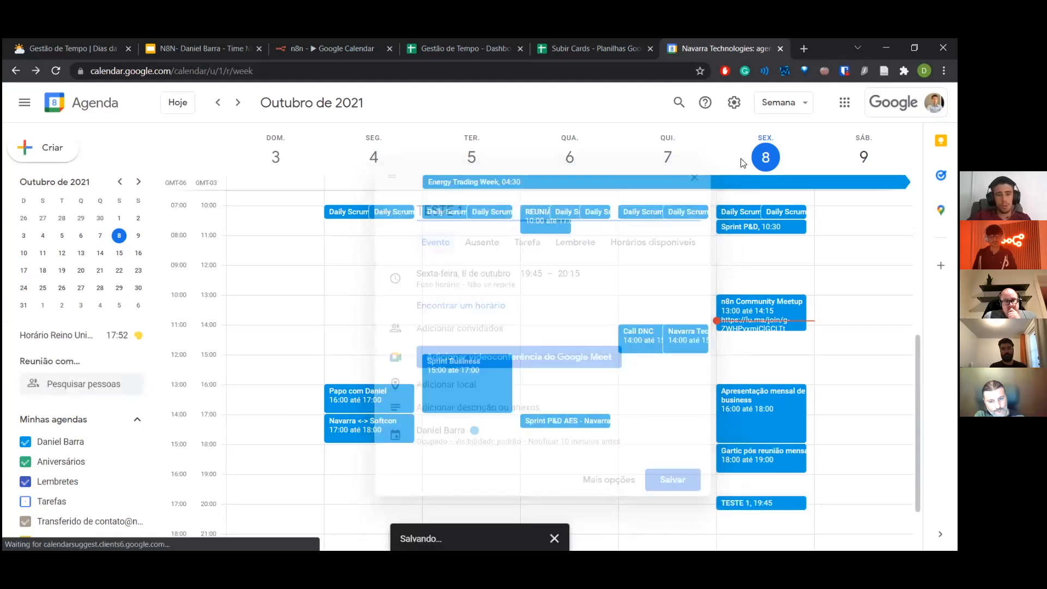
Save the TESTE 1 event on Friday 8 October and return to the n8n calendar workflow
click(672, 480)
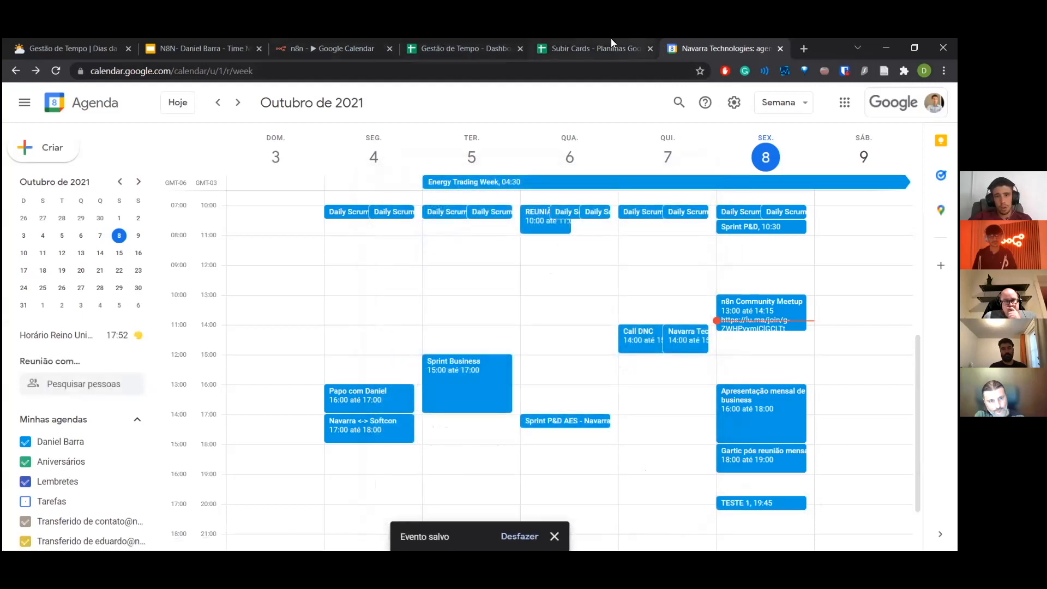
click(593, 48)
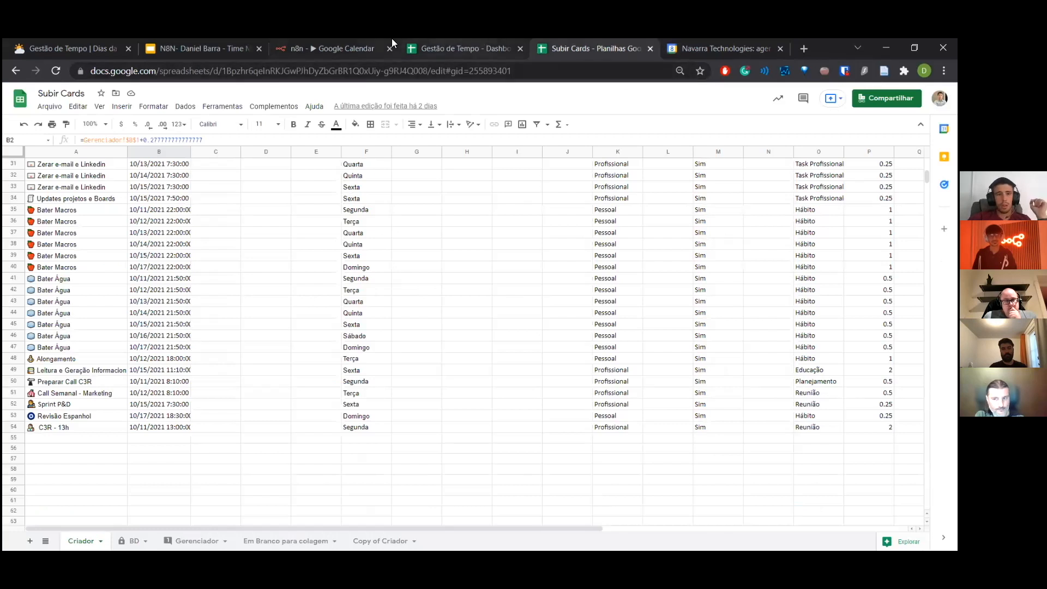
click(327, 48)
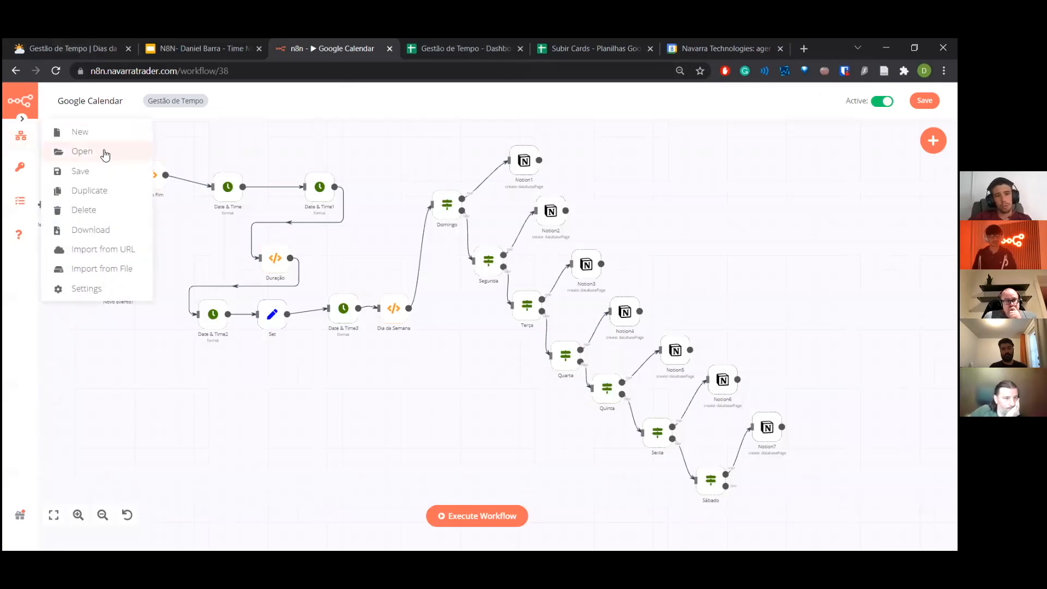
Open the Subir BDs Gestão de Tempo workflow, discarding changes, then go to the dashboard spreadsheet
click(82, 150)
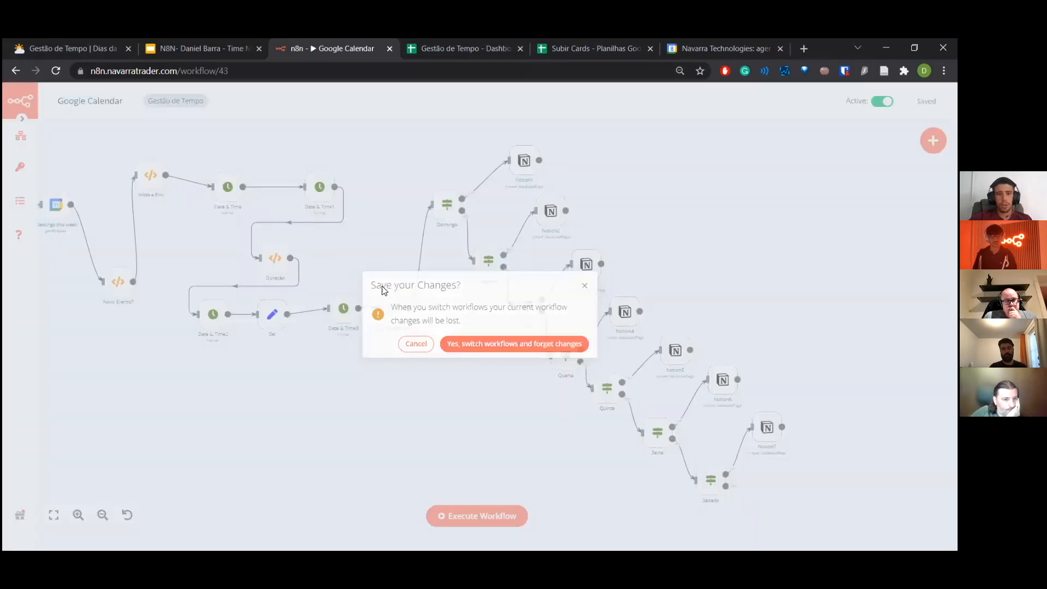
click(514, 343)
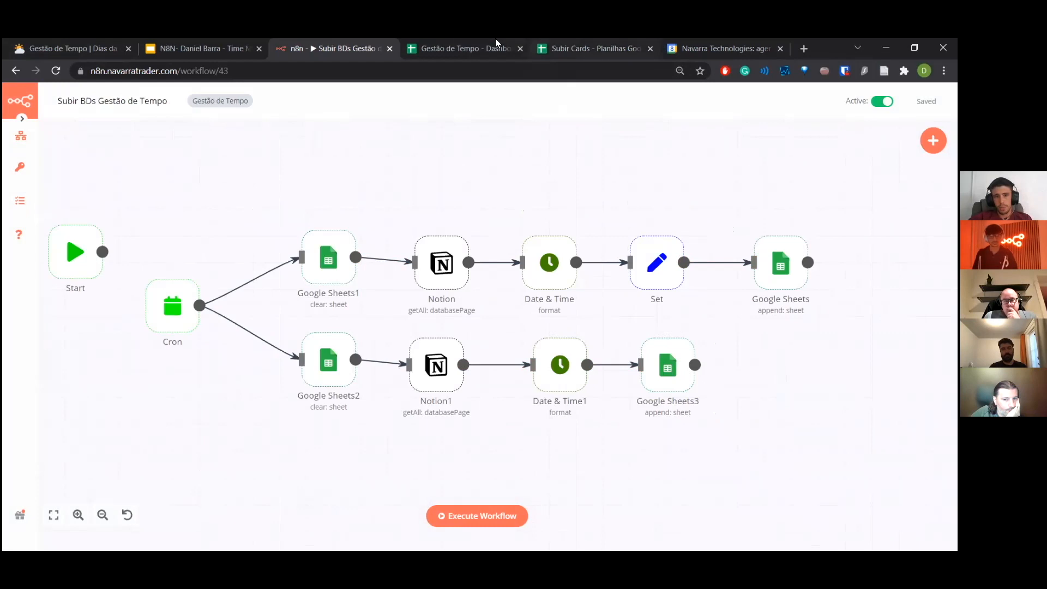
click(465, 48)
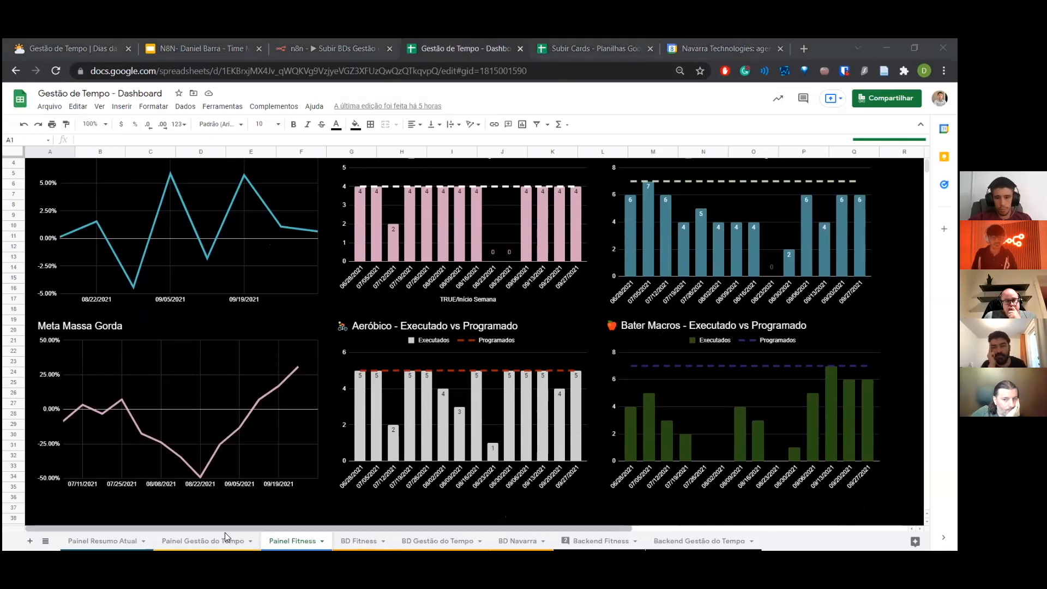
Review the BD Fitness and BD Gestão do Tempo sheets, then show the Painel Gestão do Tempo dashboard
click(359, 540)
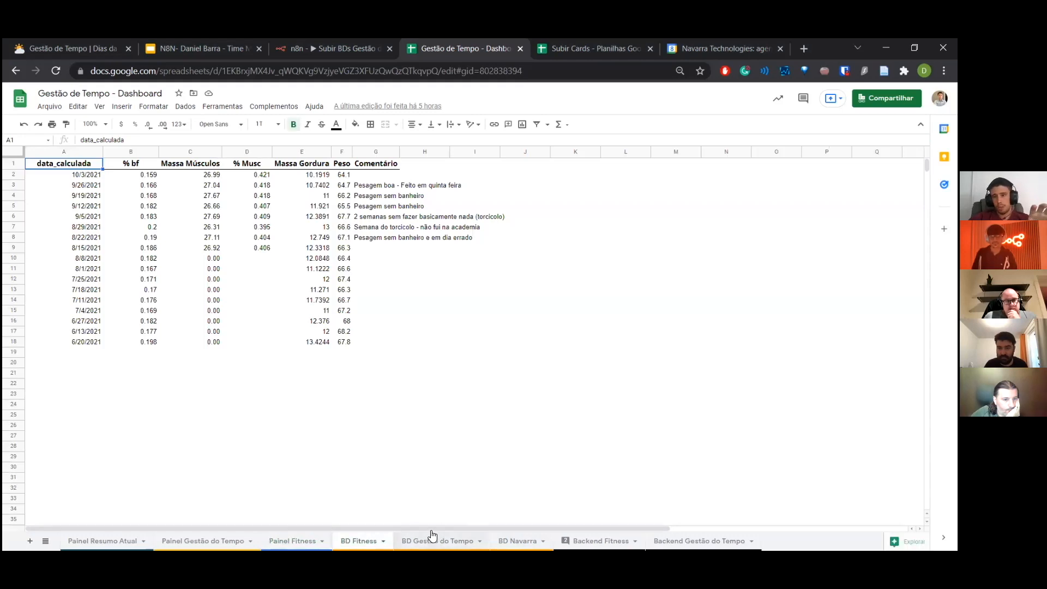
click(436, 541)
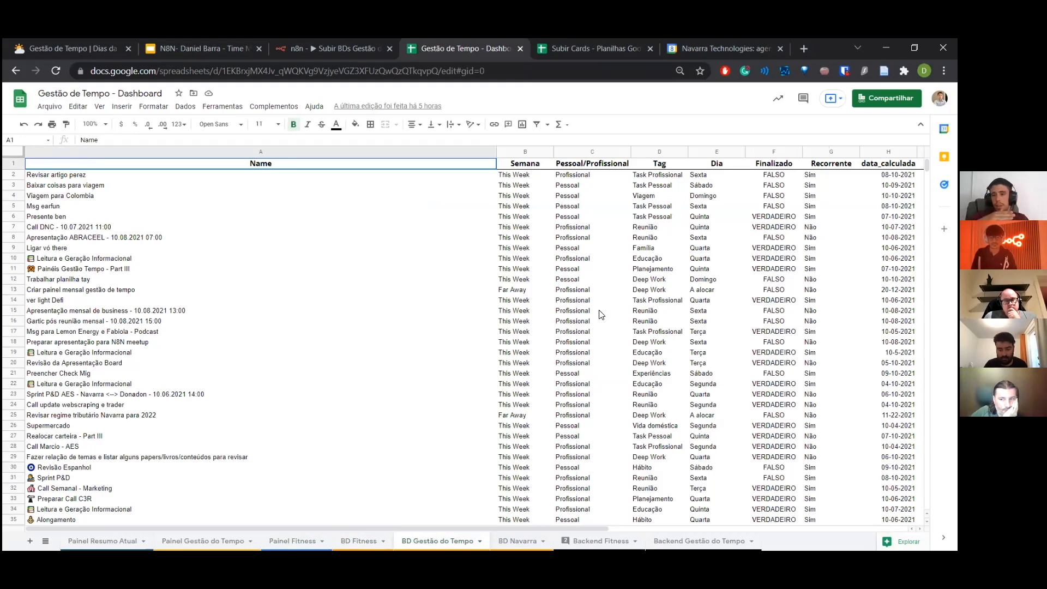
mouse_move(600, 314)
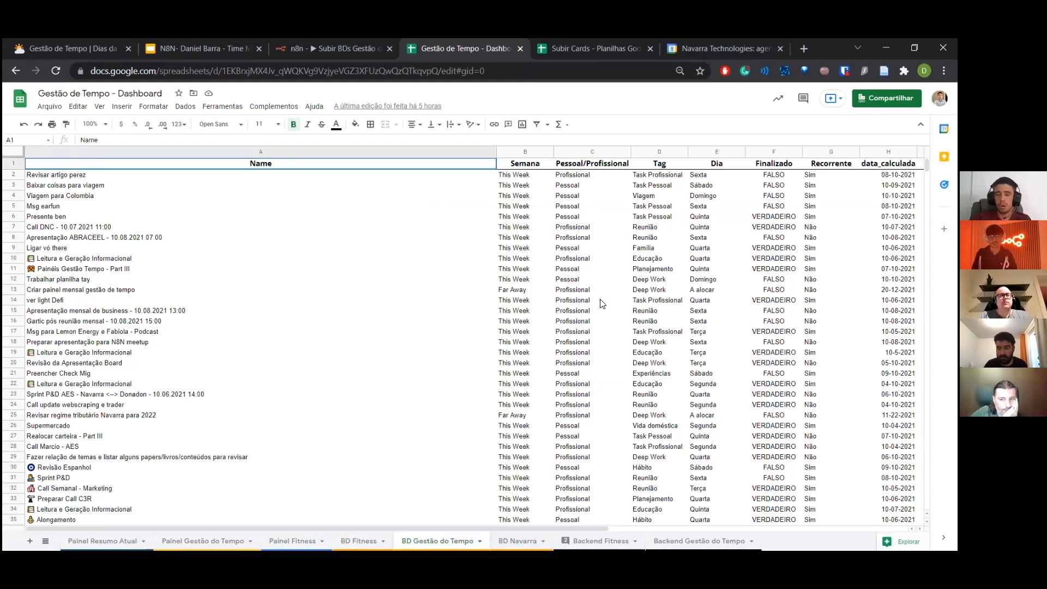
mouse_move(540, 527)
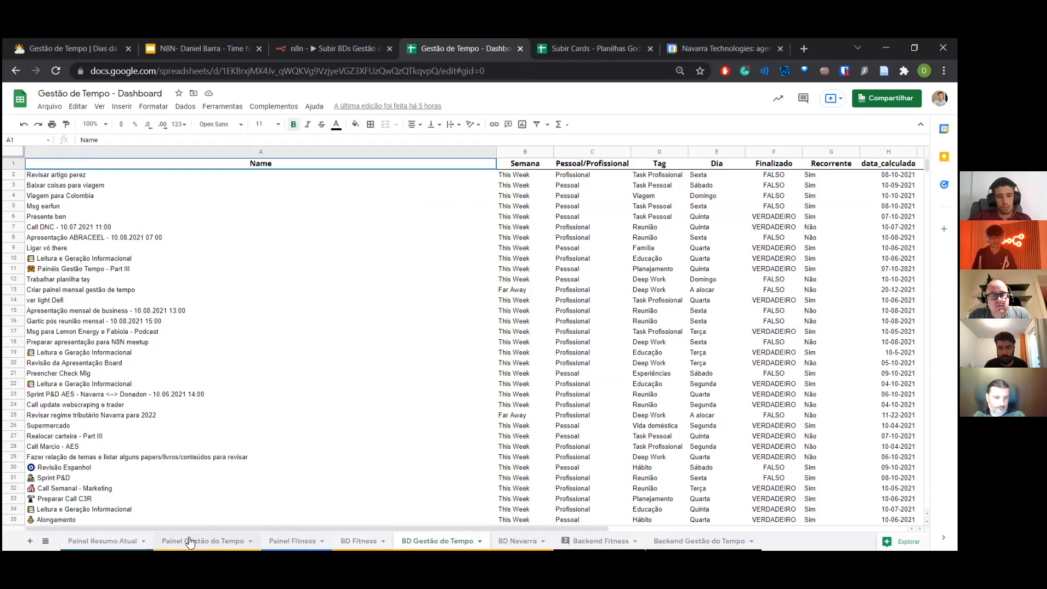
click(205, 540)
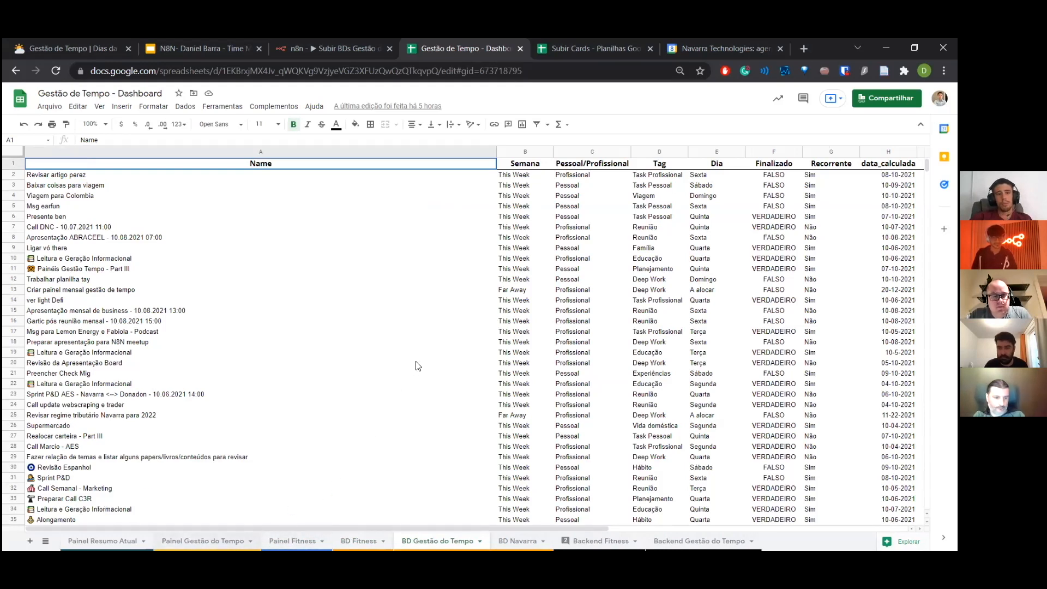
click(203, 540)
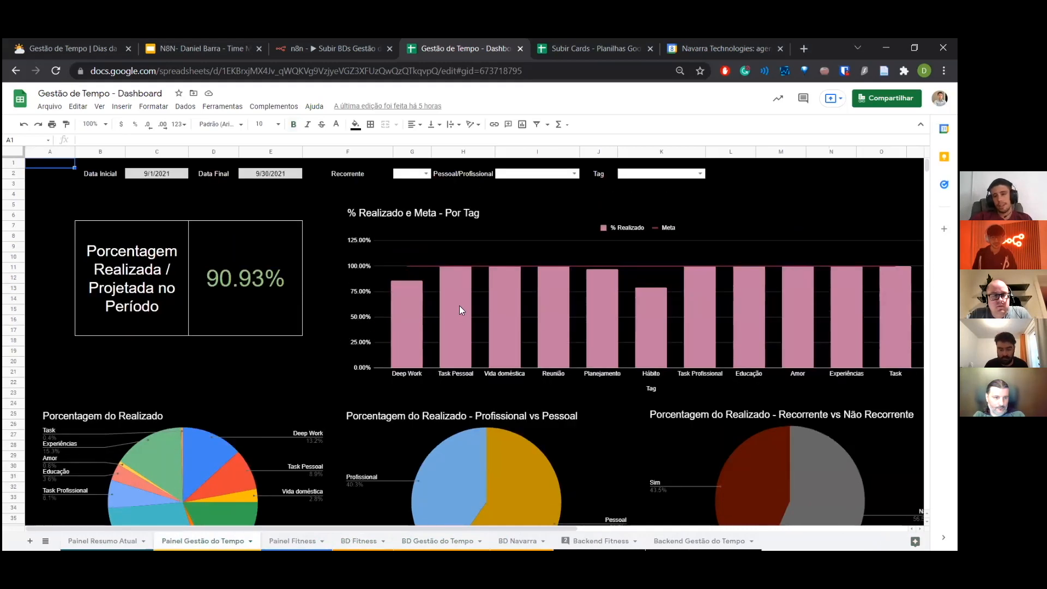
mouse_move(448, 315)
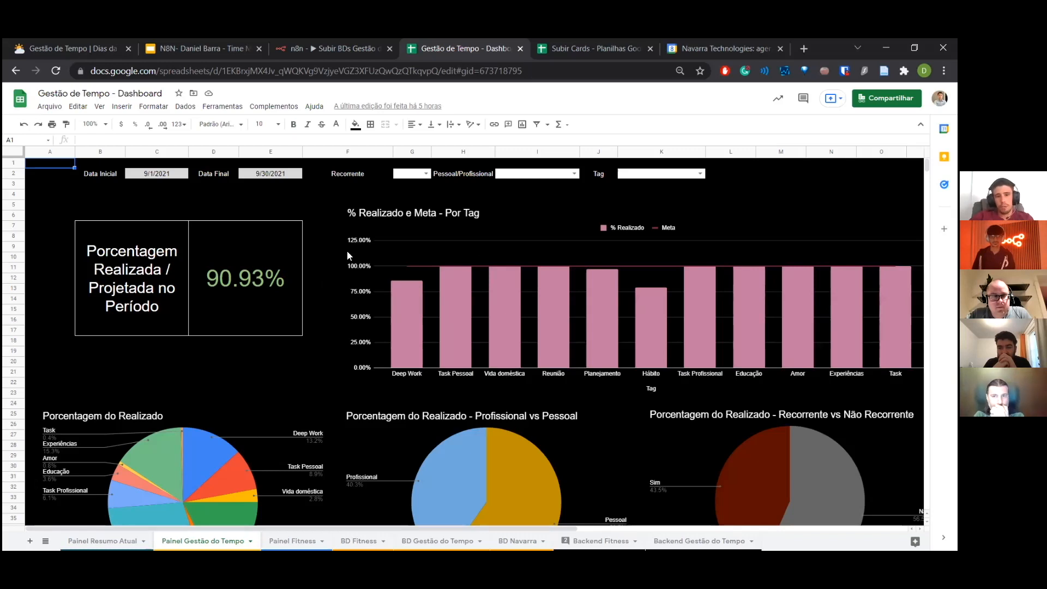
mouse_move(408, 240)
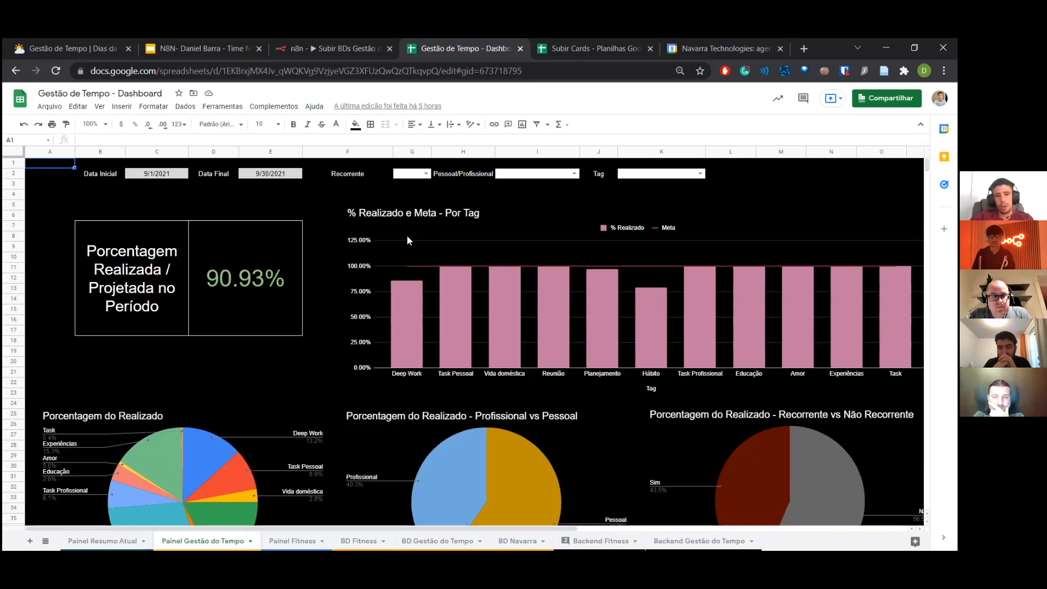
mouse_move(368, 305)
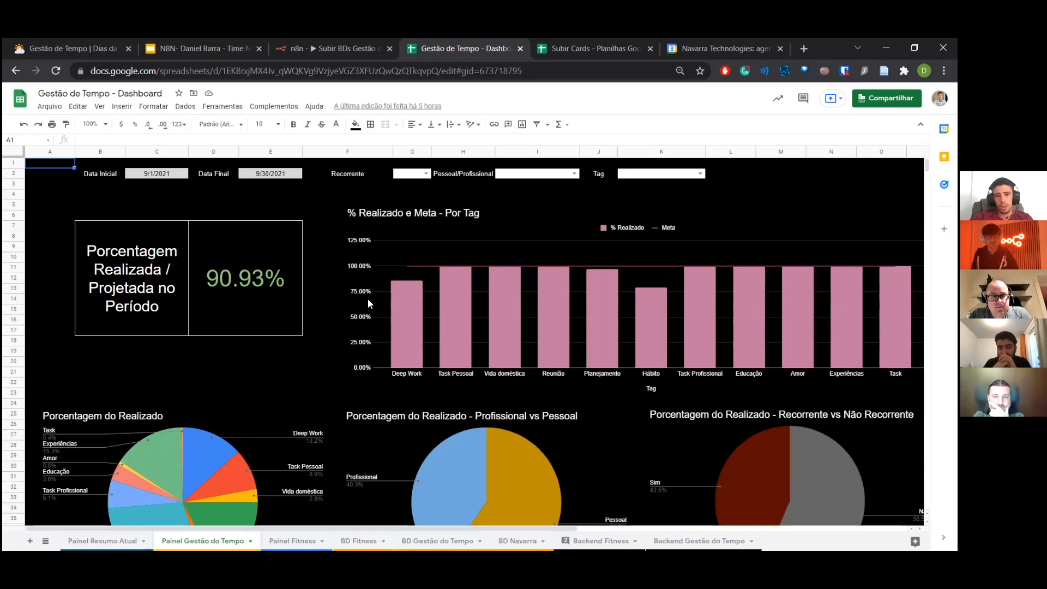
Inspect the 90.93% formula and Pessoal/Profissional filter cell, then show the Painel Fitness dashboard
click(246, 279)
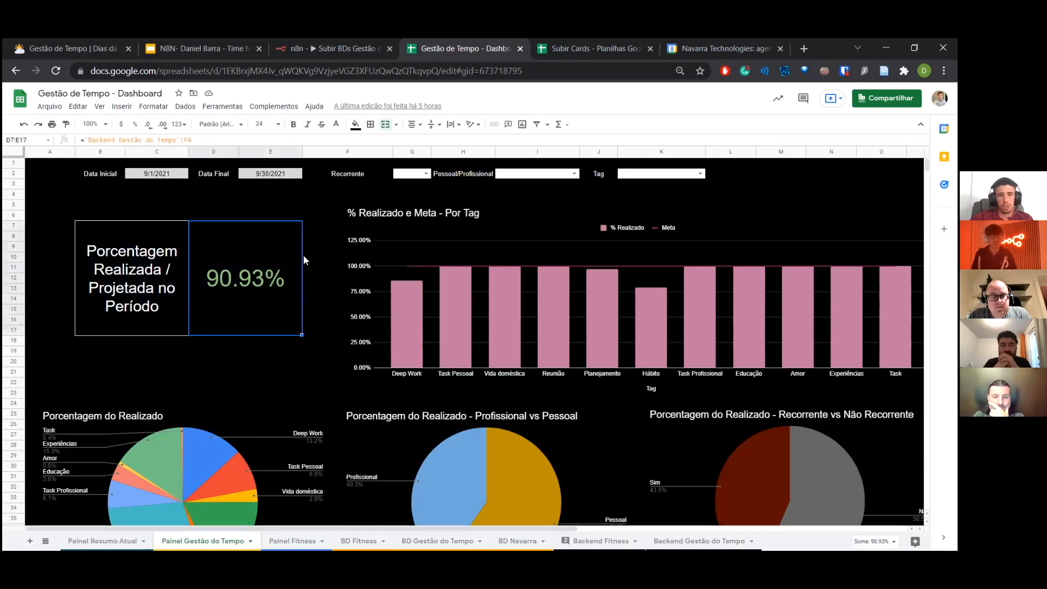
click(426, 174)
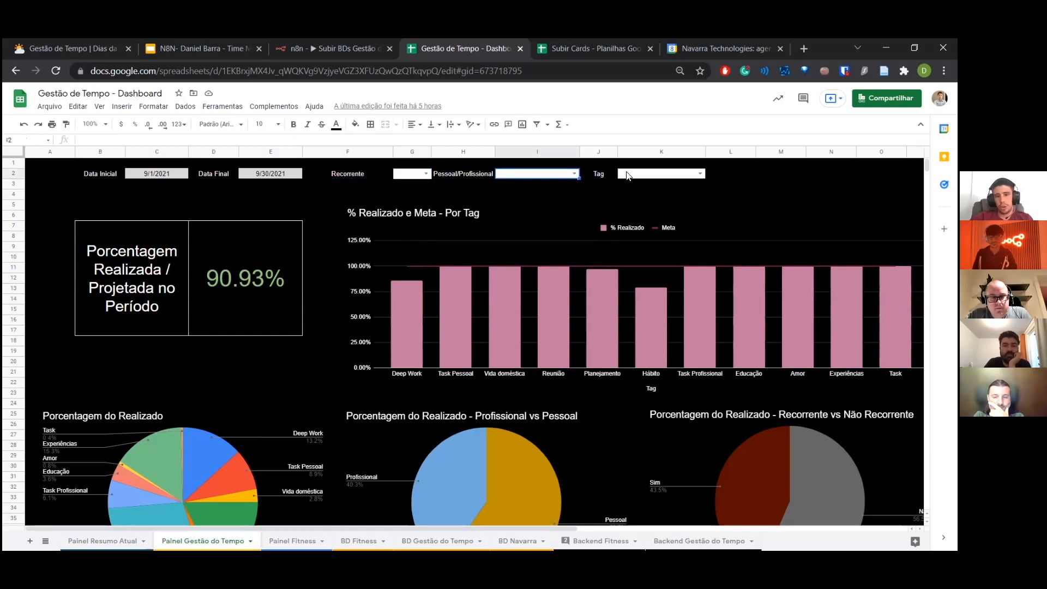
scroll(down, 3)
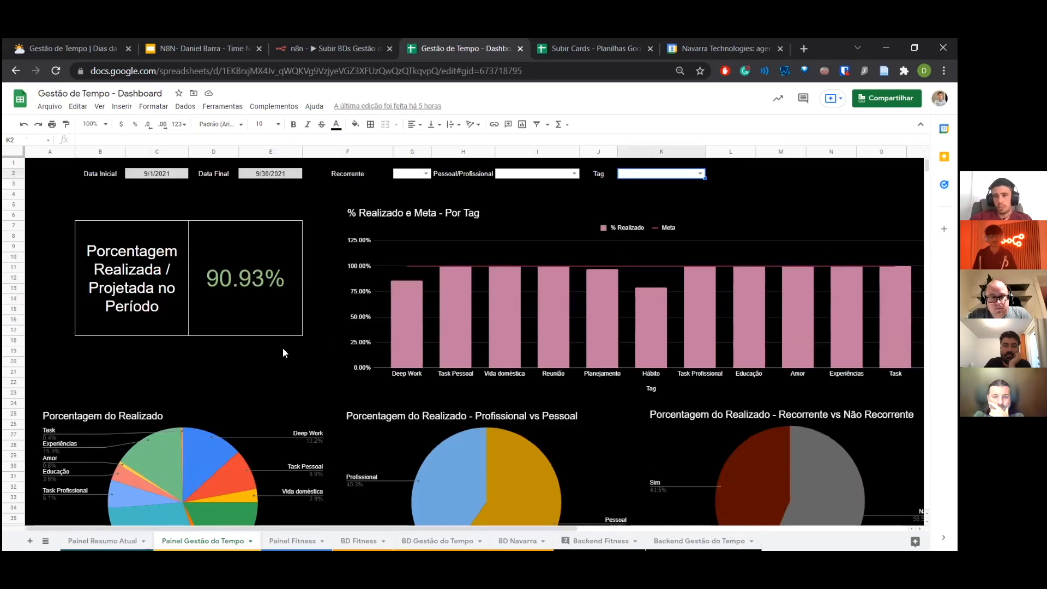
mouse_move(276, 527)
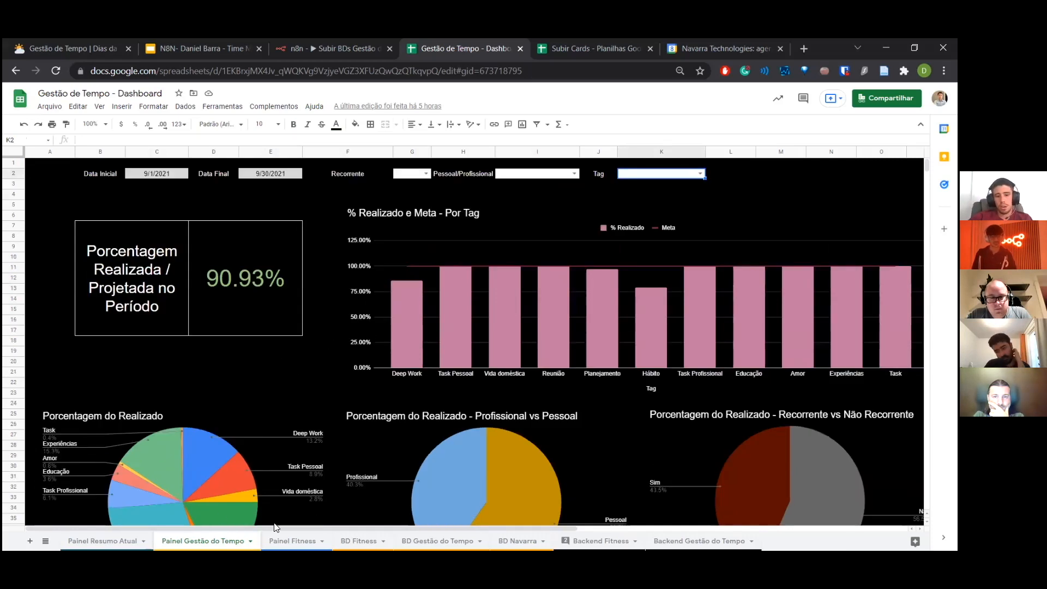
click(291, 541)
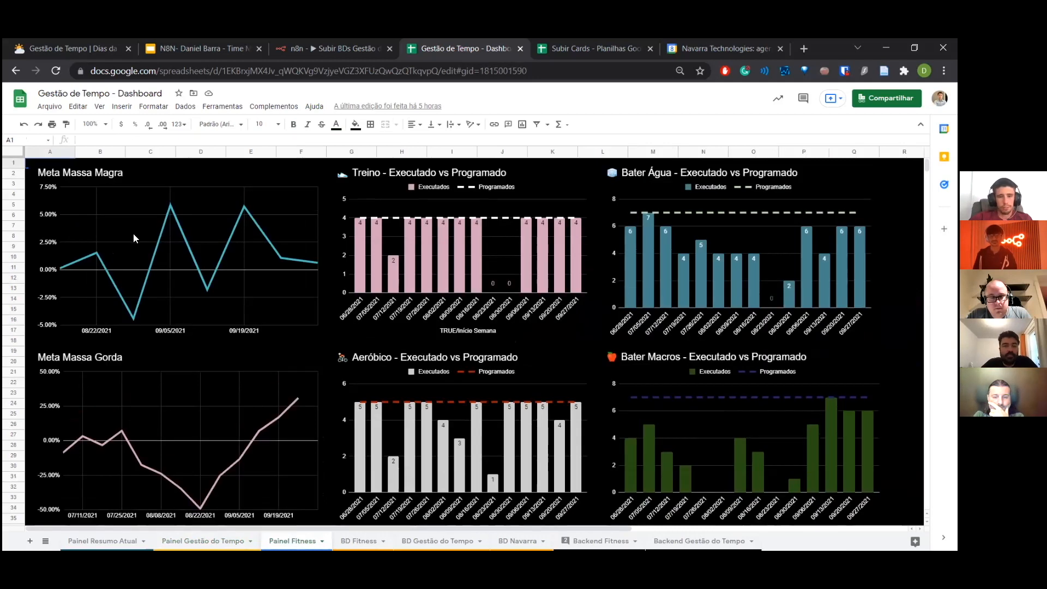
mouse_move(123, 242)
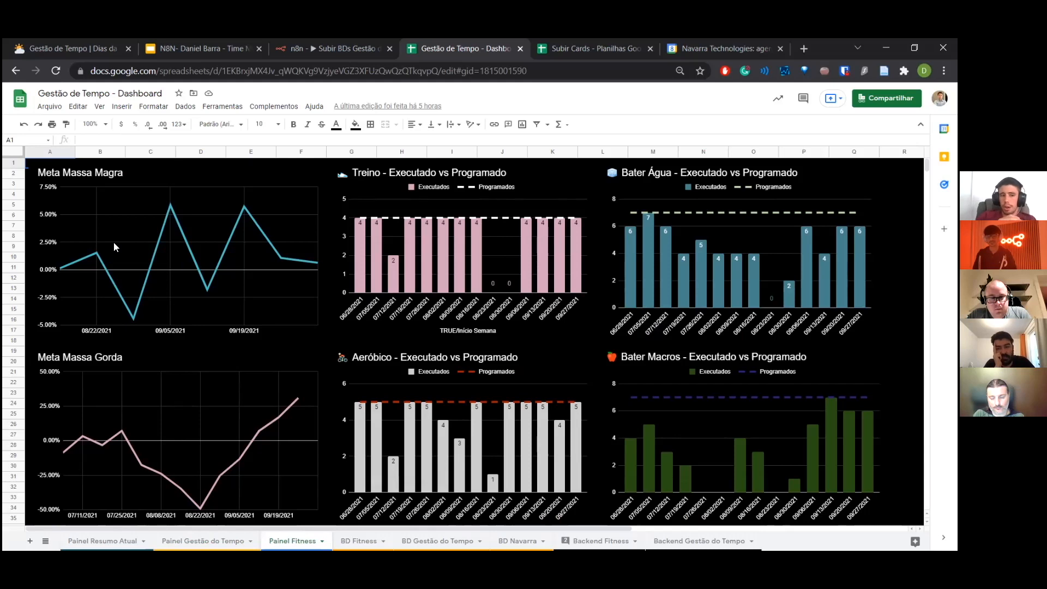
mouse_move(390, 204)
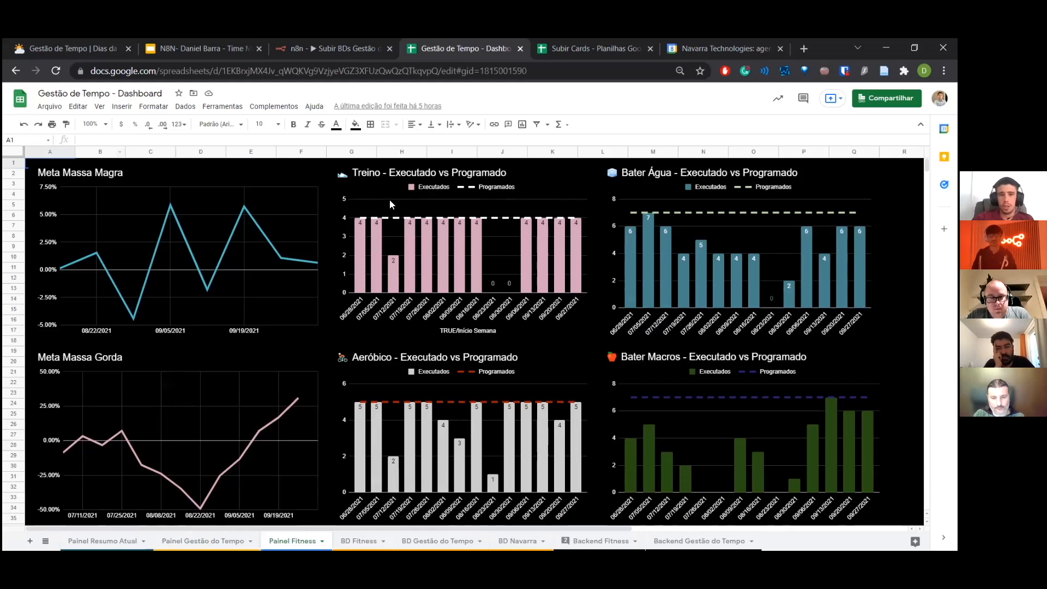
mouse_move(439, 150)
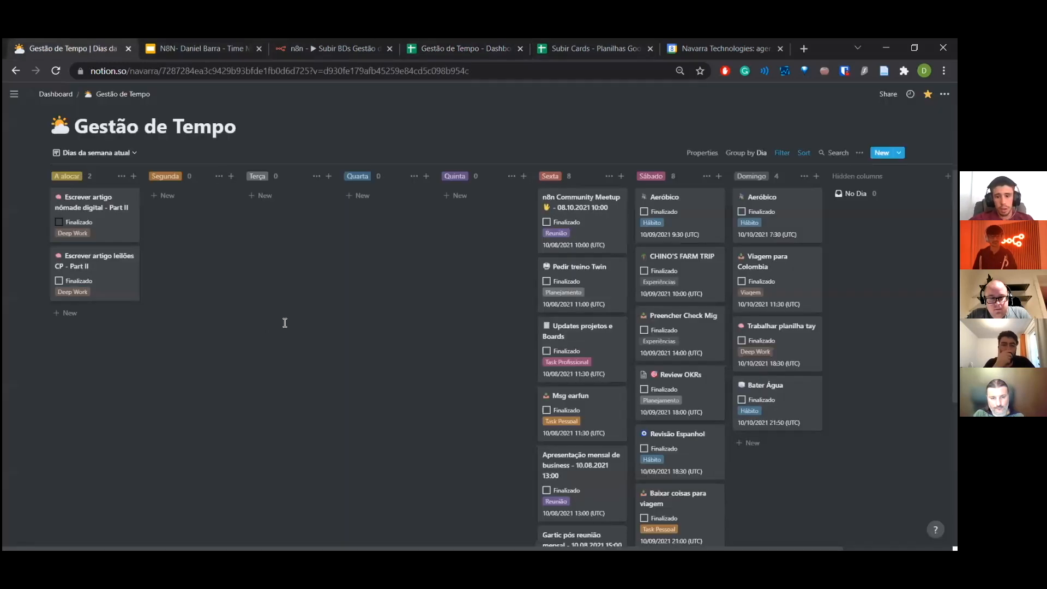
Open the synced TESTE 1 - 10.08.2021 16:45 card in the Sexta column to view its properties
scroll(down, 3)
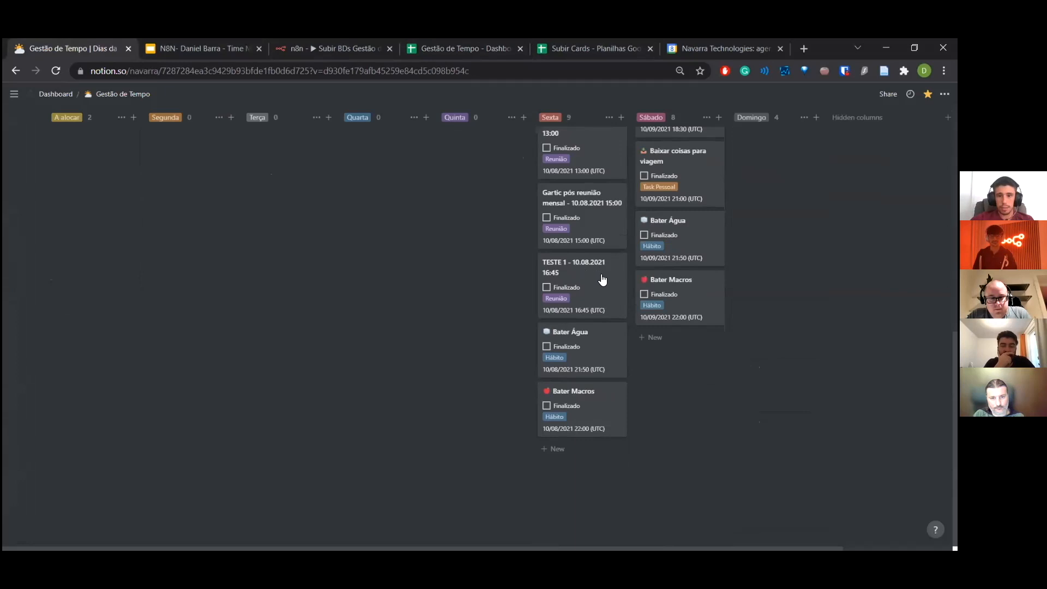
mouse_move(585, 277)
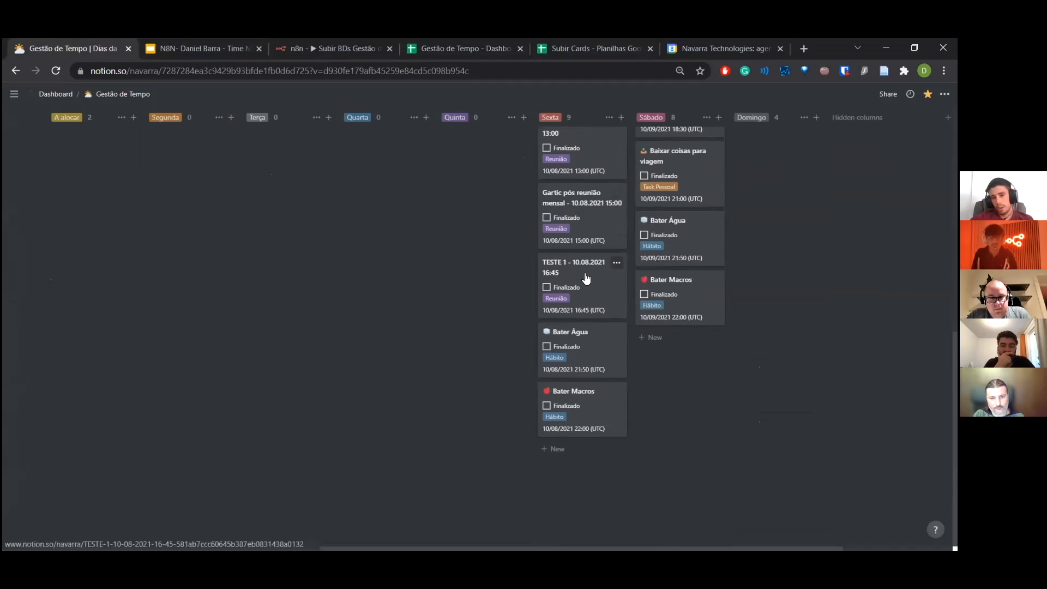
click(572, 268)
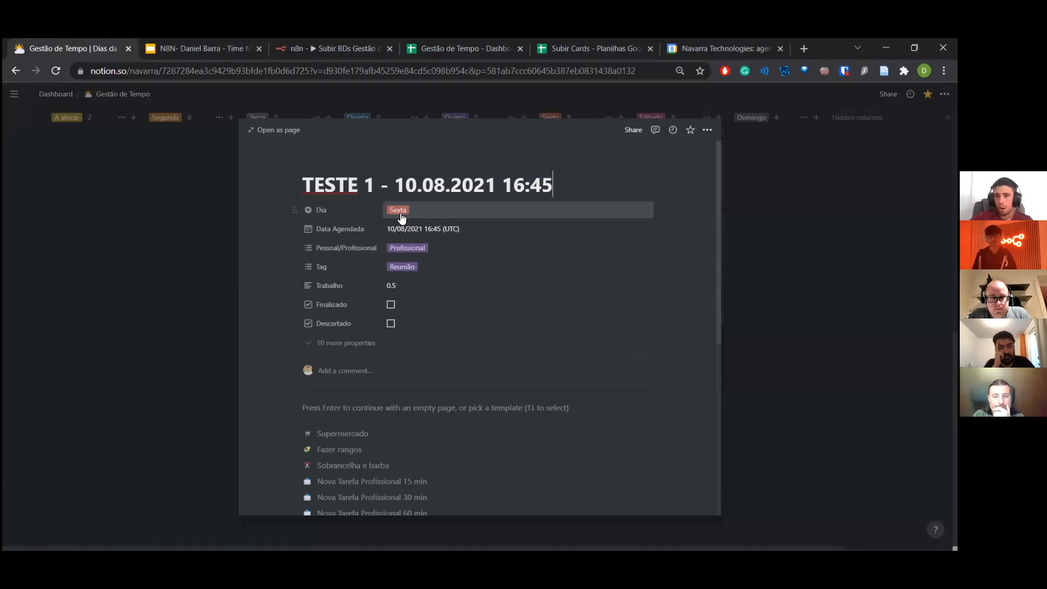
mouse_move(428, 228)
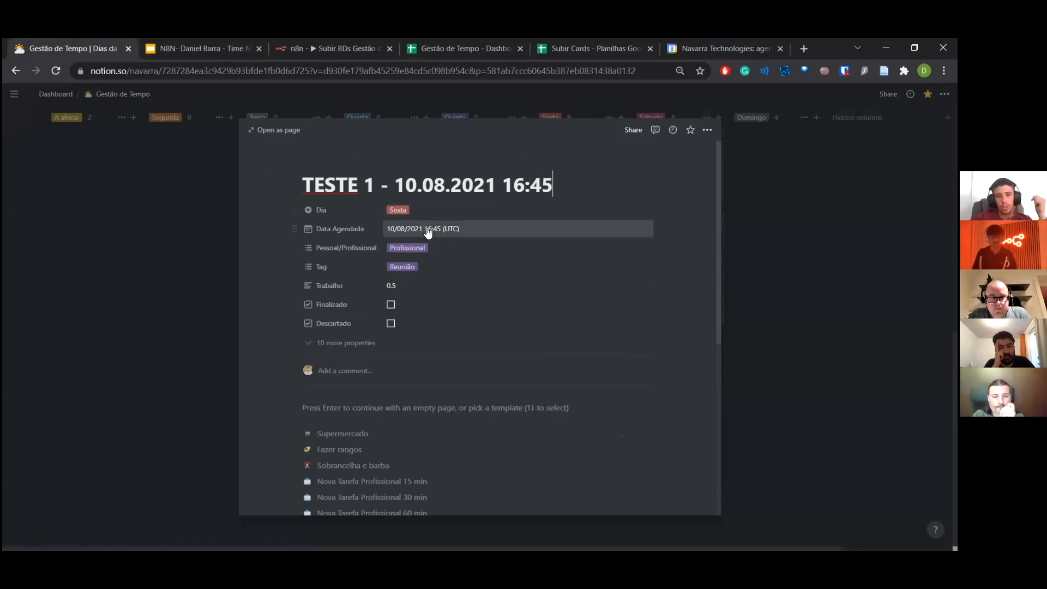
mouse_move(431, 248)
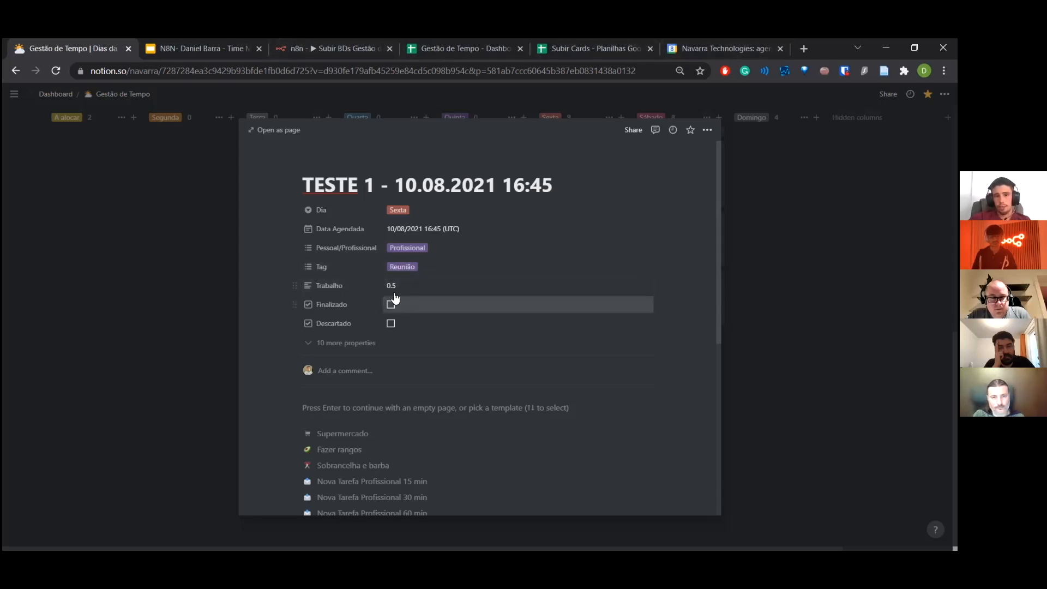
mouse_move(211, 321)
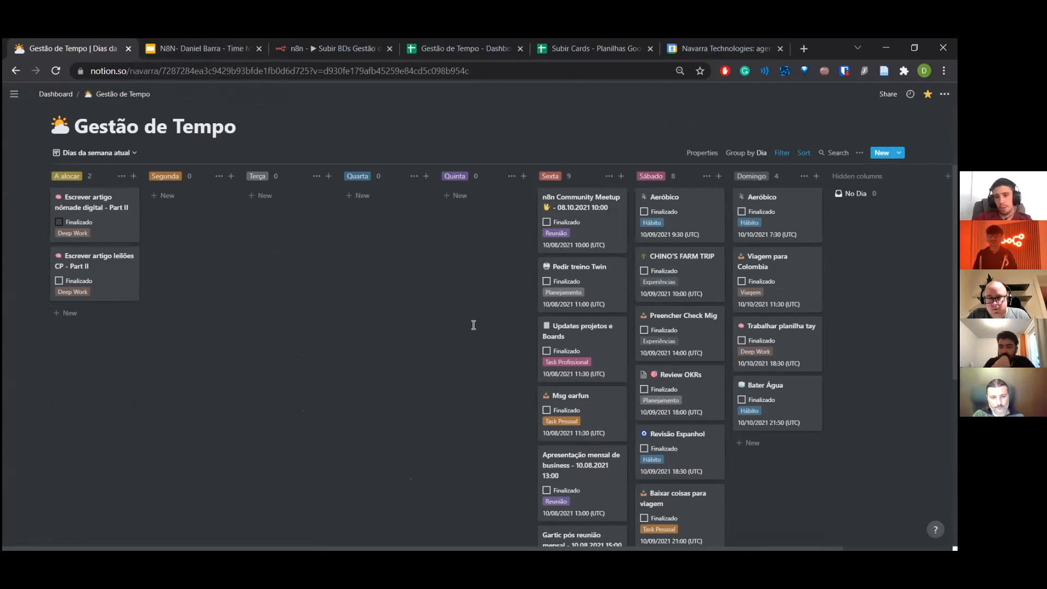
mouse_move(317, 296)
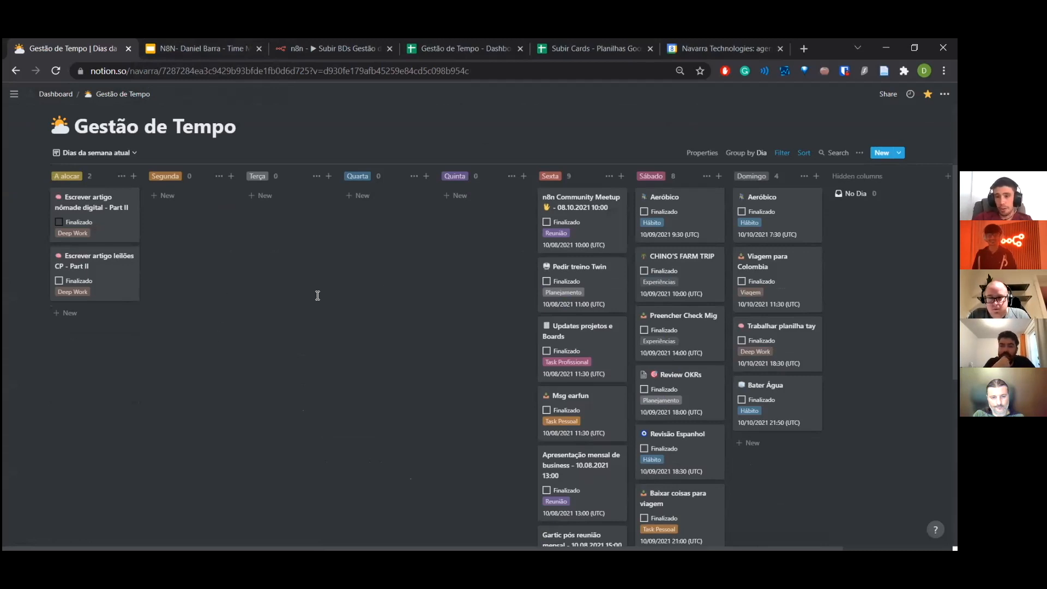